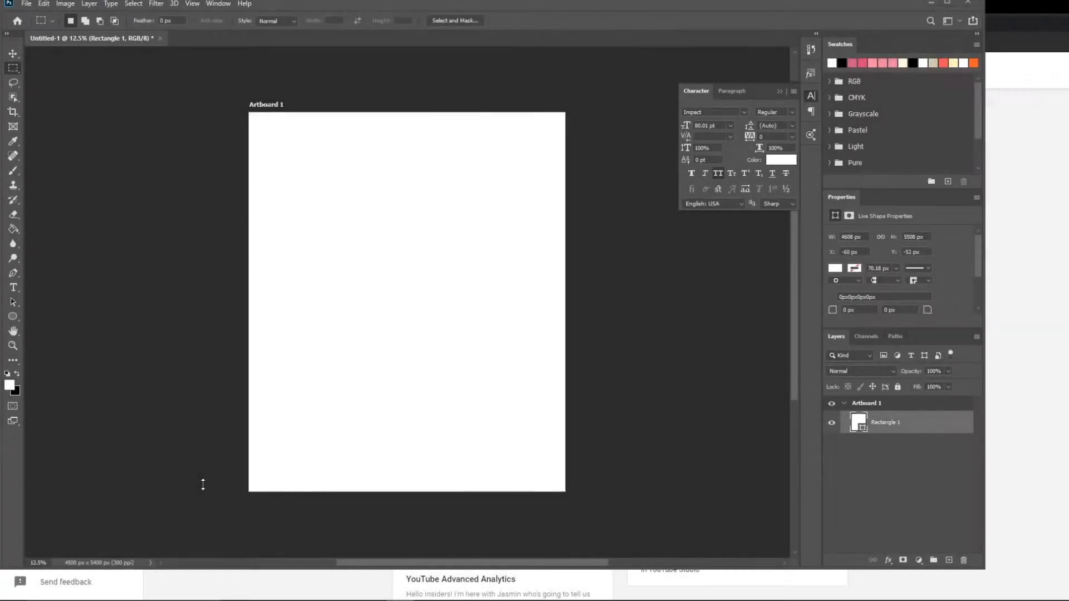
pyautogui.moveTo(695, 368)
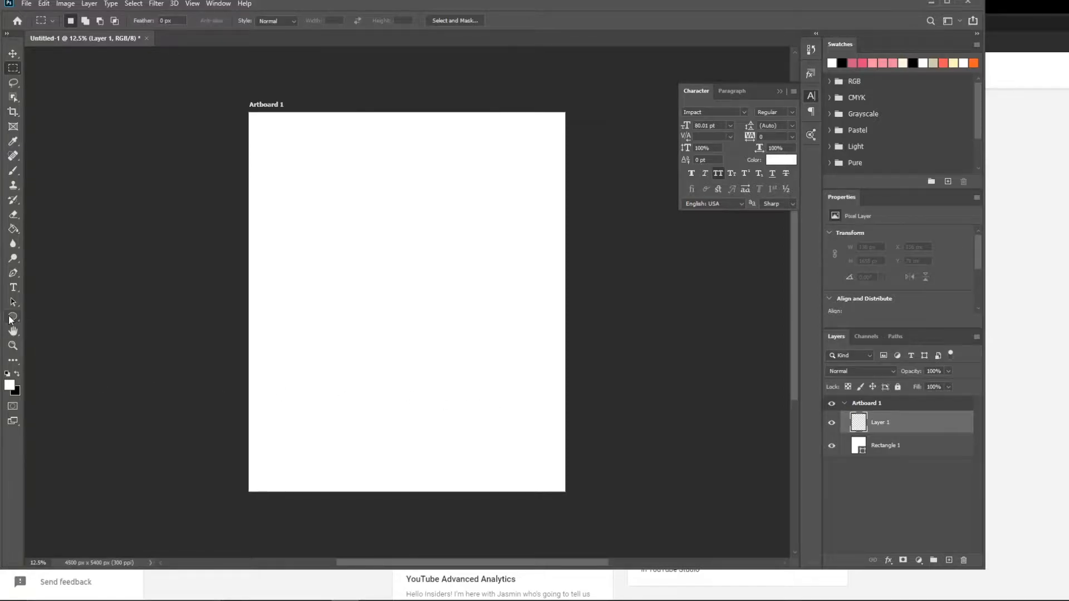
# Choose the Ellipse shape tool with no fill and a black stroke.
pyautogui.click(12, 315)
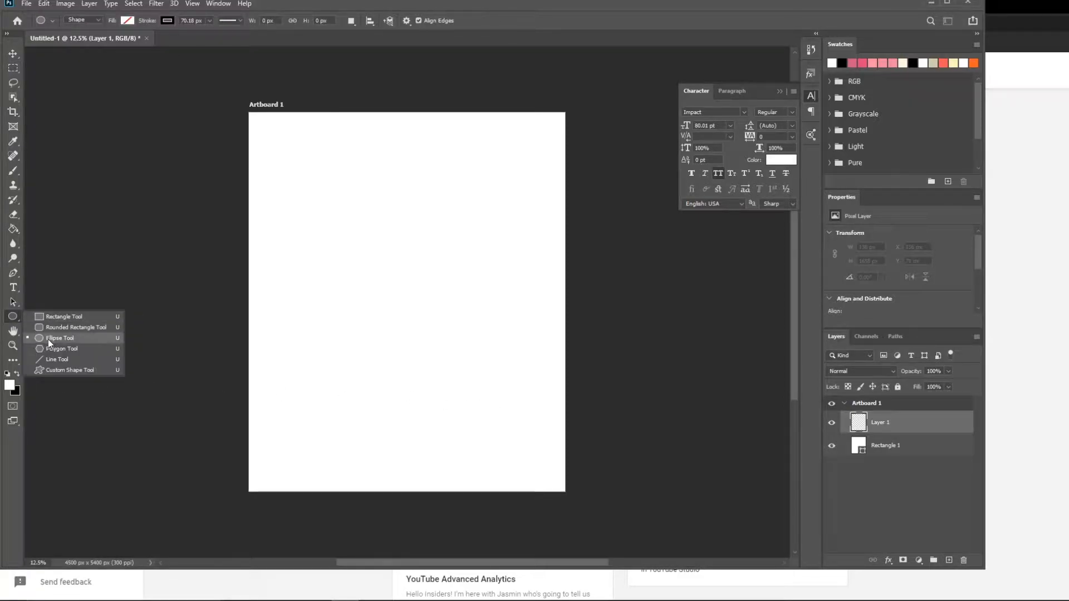
pyautogui.click(60, 338)
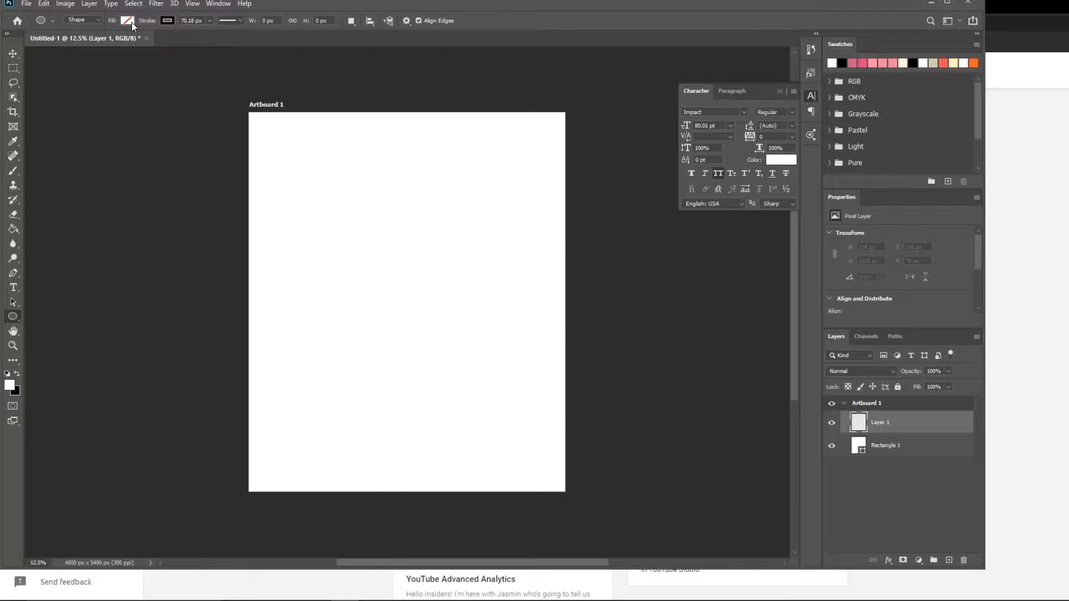
pyautogui.click(126, 20)
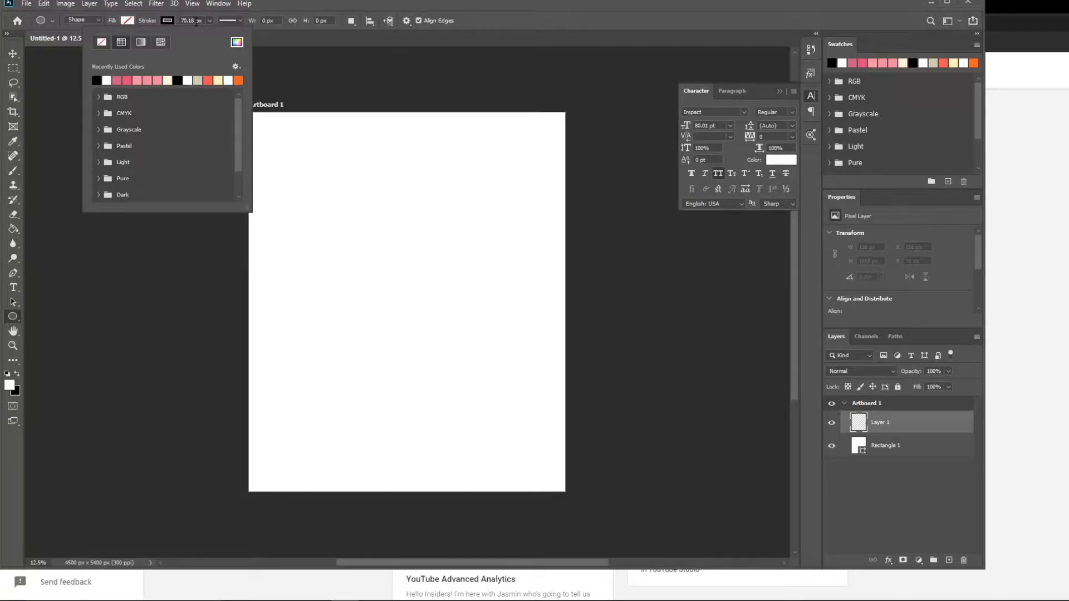
pyautogui.click(260, 223)
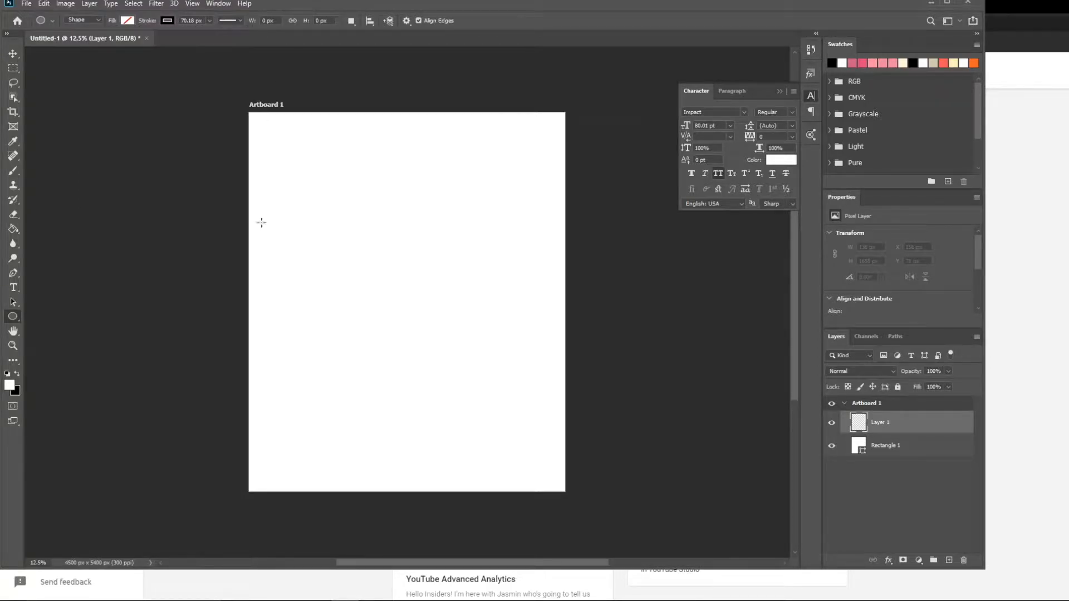
pyautogui.moveTo(311, 224)
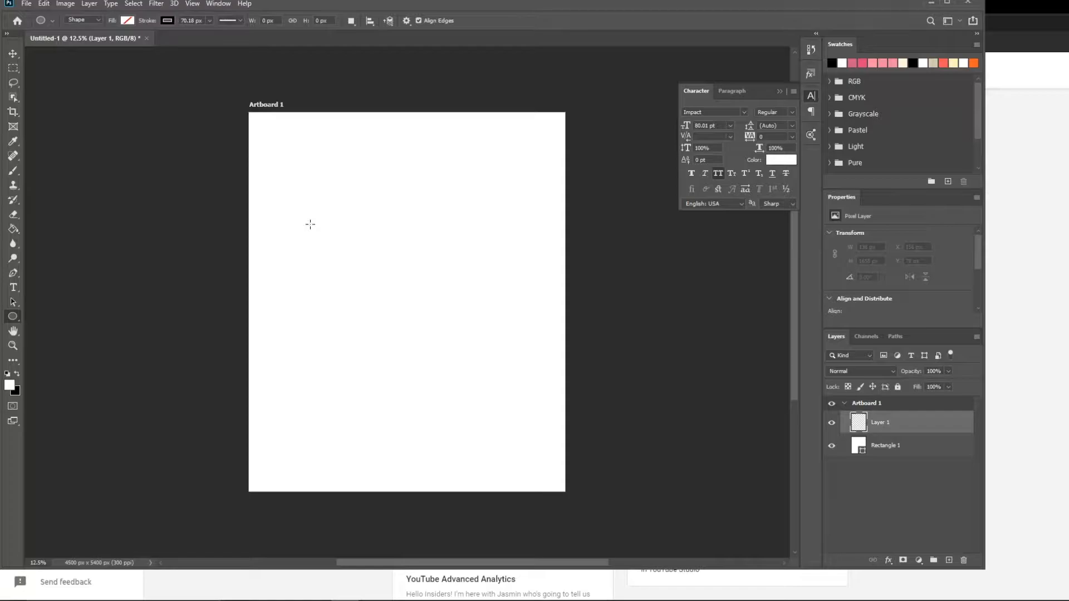
pyautogui.moveTo(312, 210)
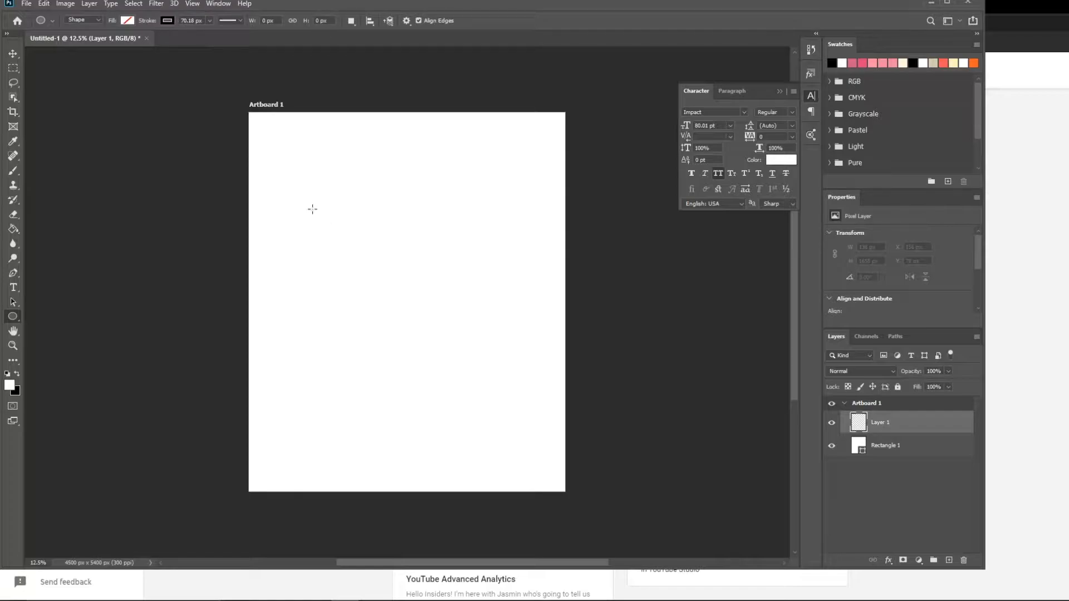
# Draw a black-outlined circle in the middle of the white artboard.
pyautogui.moveTo(311, 209); pyautogui.dragTo(544, 418)
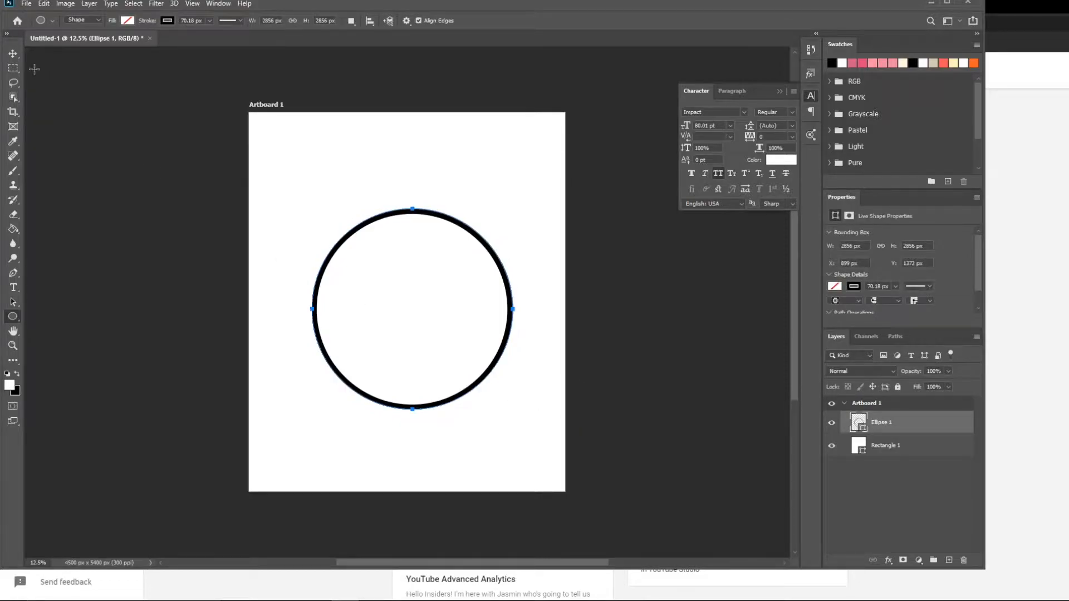
pyautogui.click(12, 53)
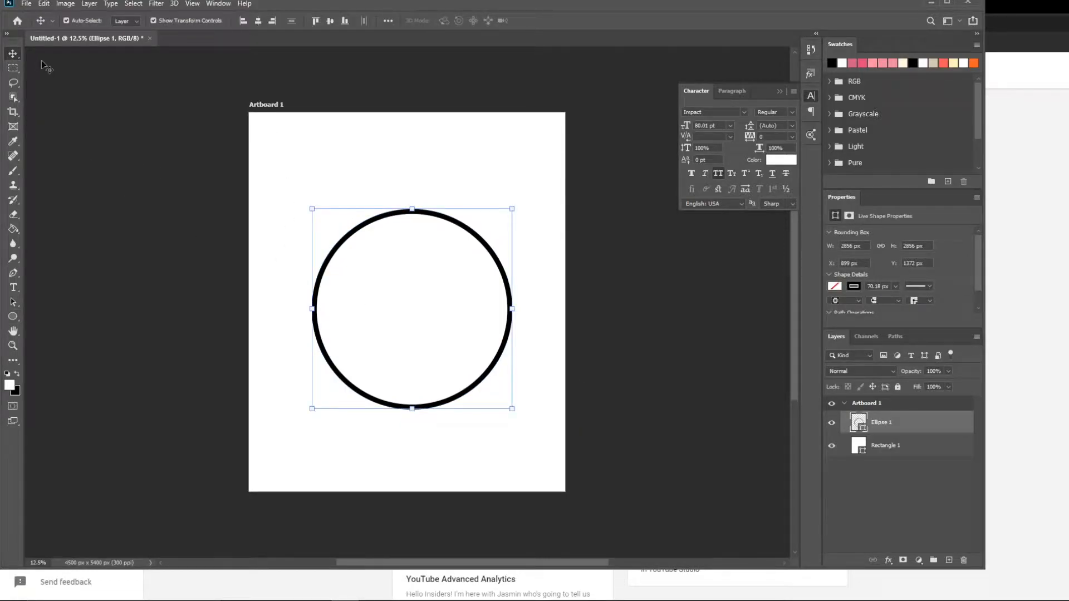
# Centre the circle vertically and horizontally on the artboard with the align buttons.
pyautogui.click(329, 20)
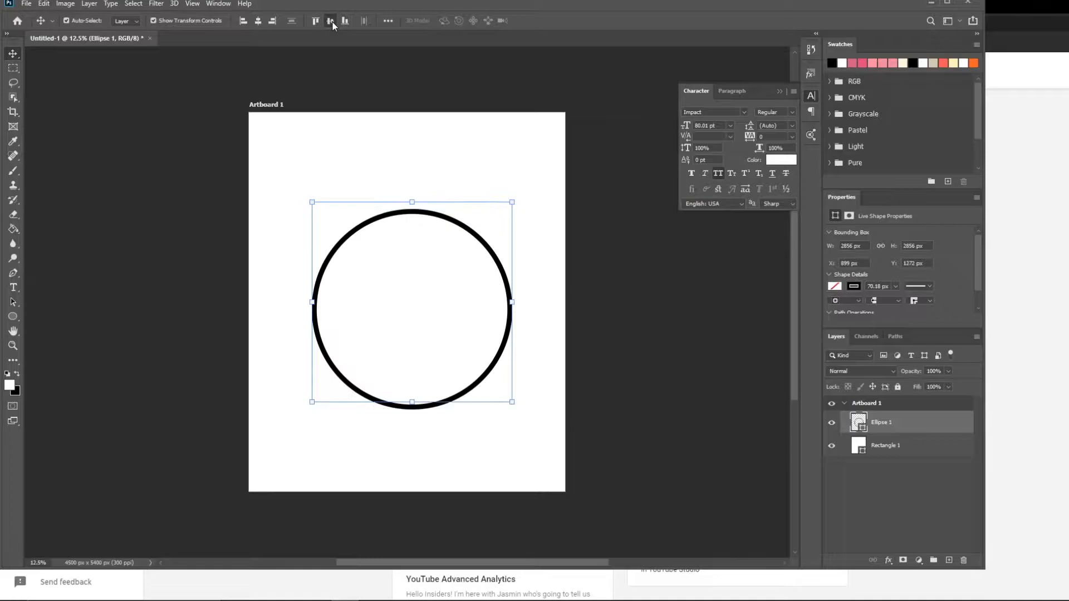
pyautogui.click(243, 20)
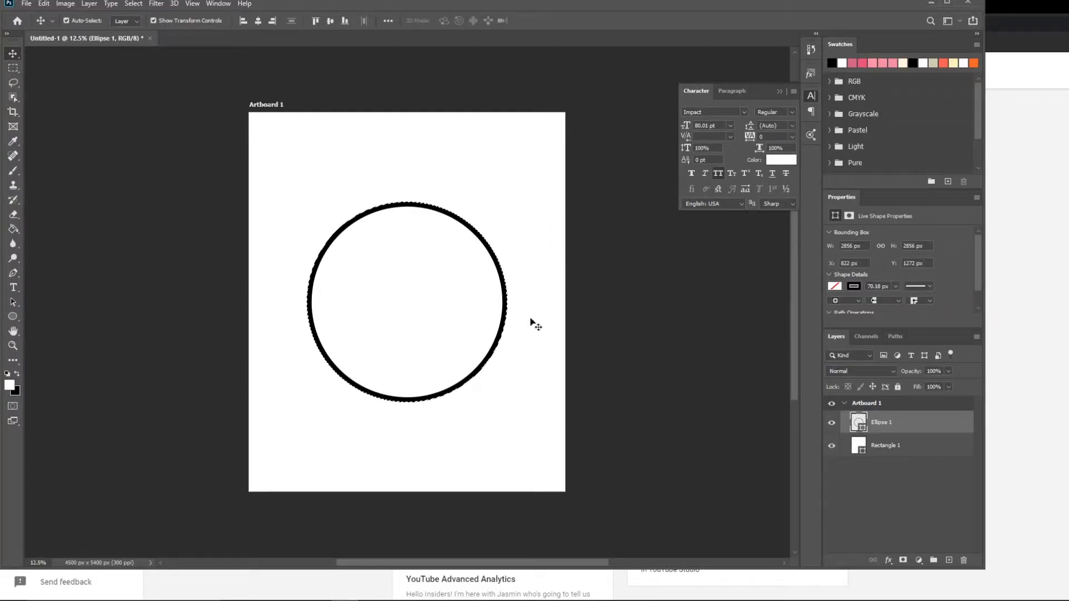
pyautogui.moveTo(122, 256)
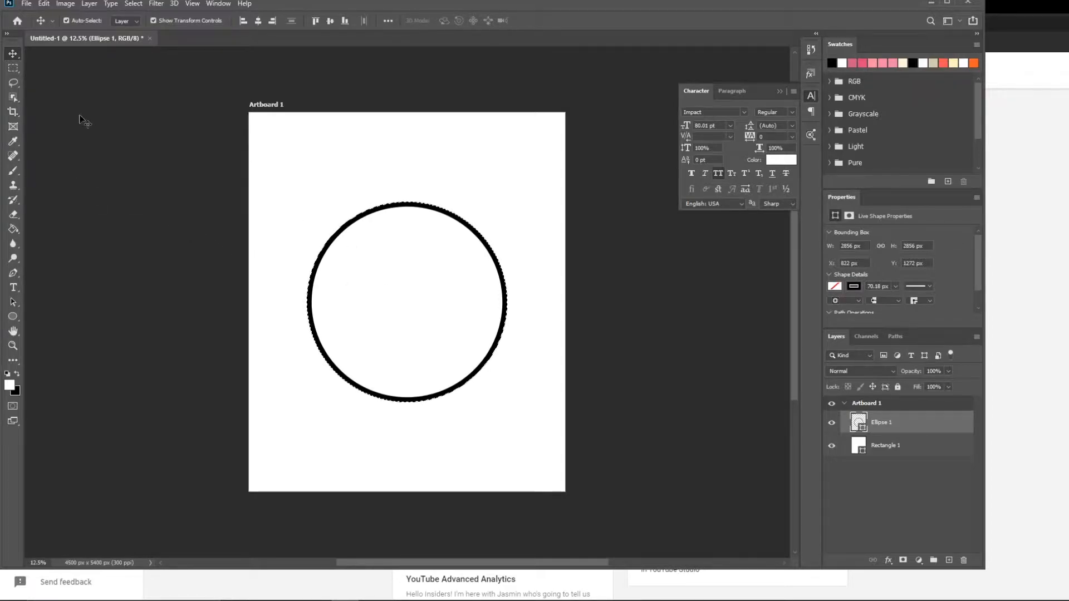
pyautogui.moveTo(13, 68)
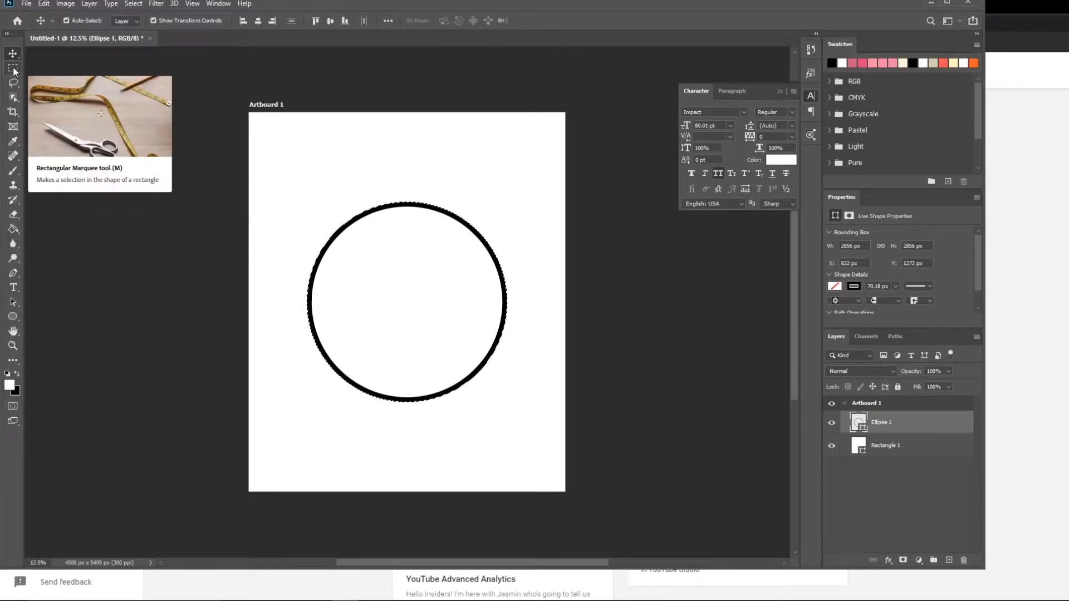
# Turn an elliptical selection around the circle into a work path with 2-pixel tolerance.
pyautogui.click(12, 68)
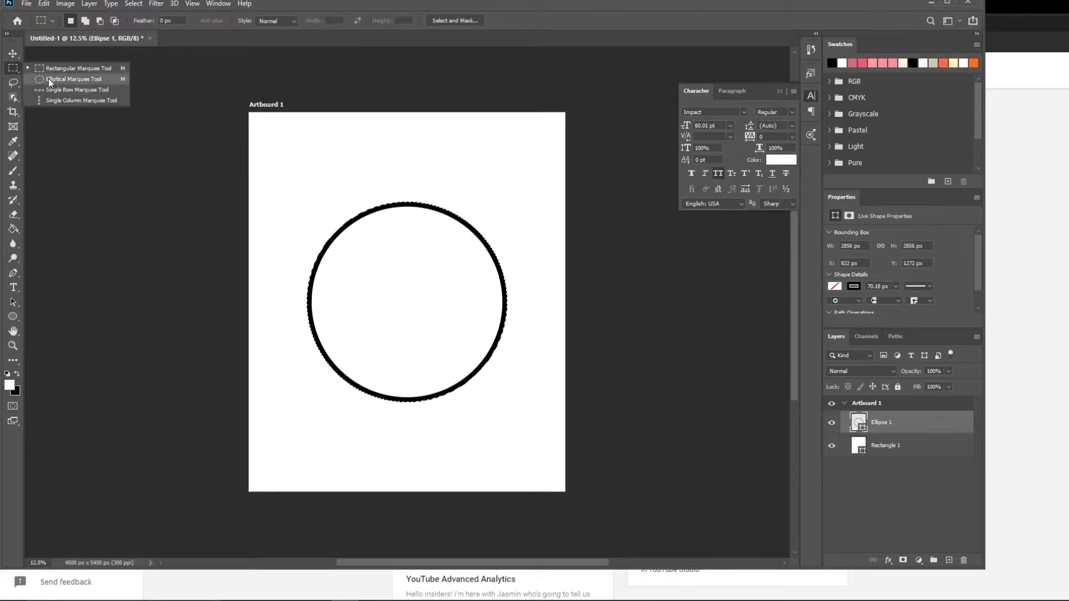
pyautogui.moveTo(13, 68)
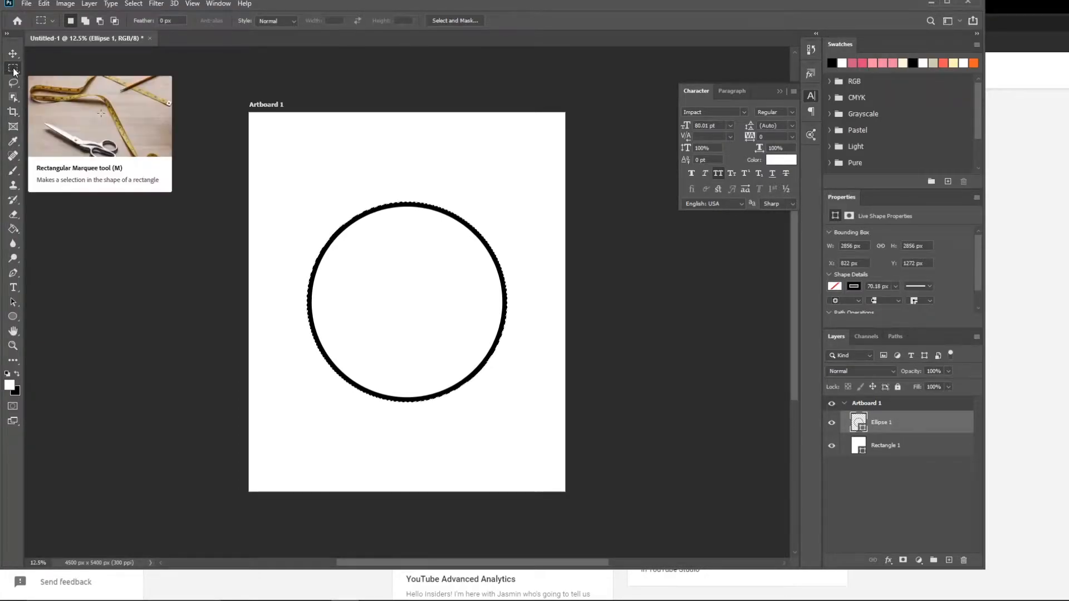
pyautogui.moveTo(187, 74)
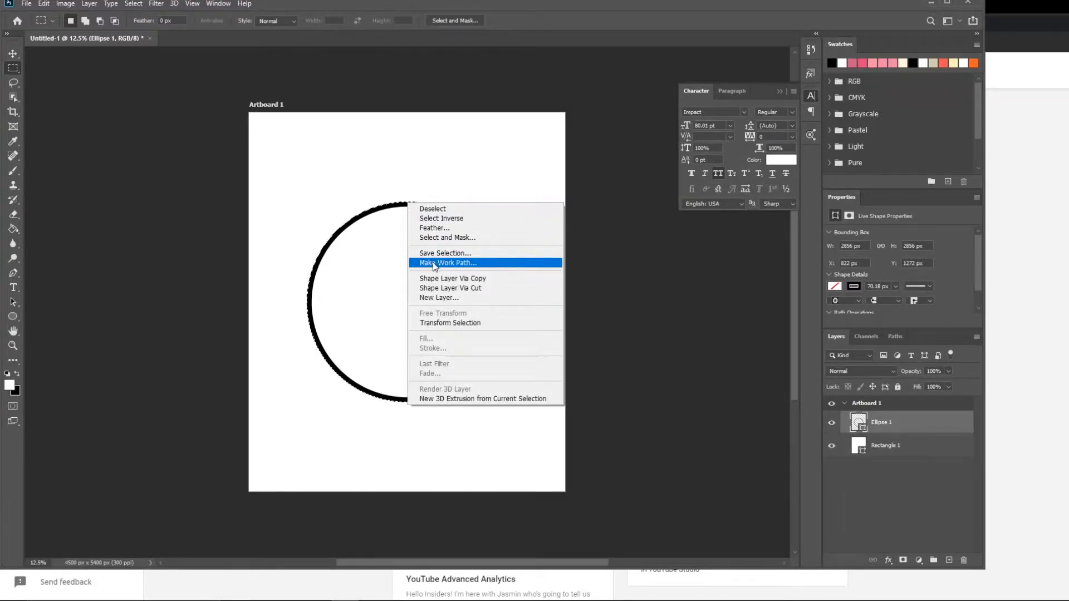
pyautogui.click(447, 262)
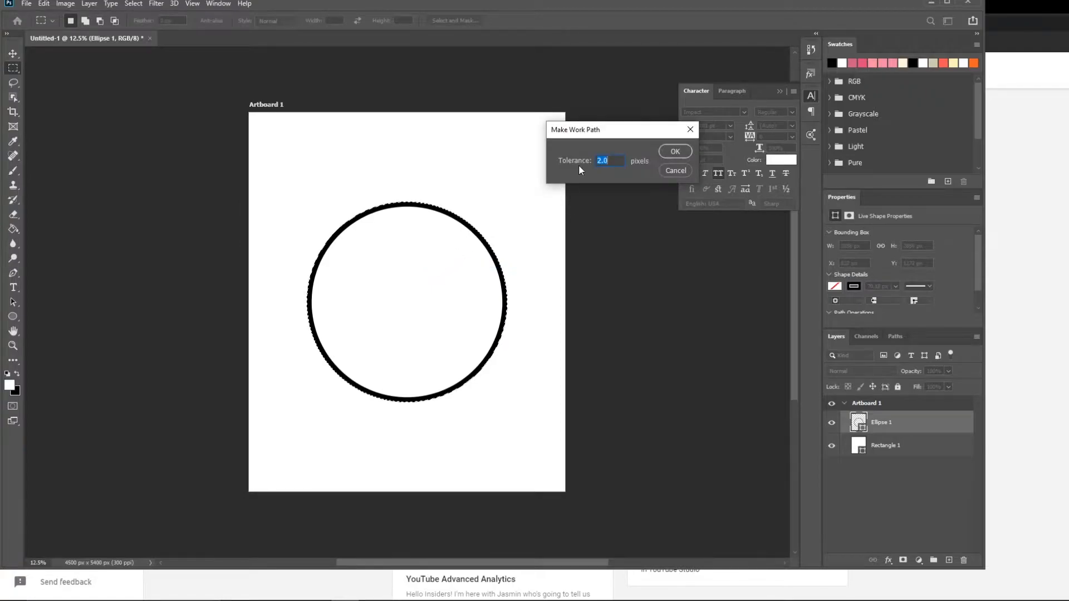
pyautogui.click(674, 152)
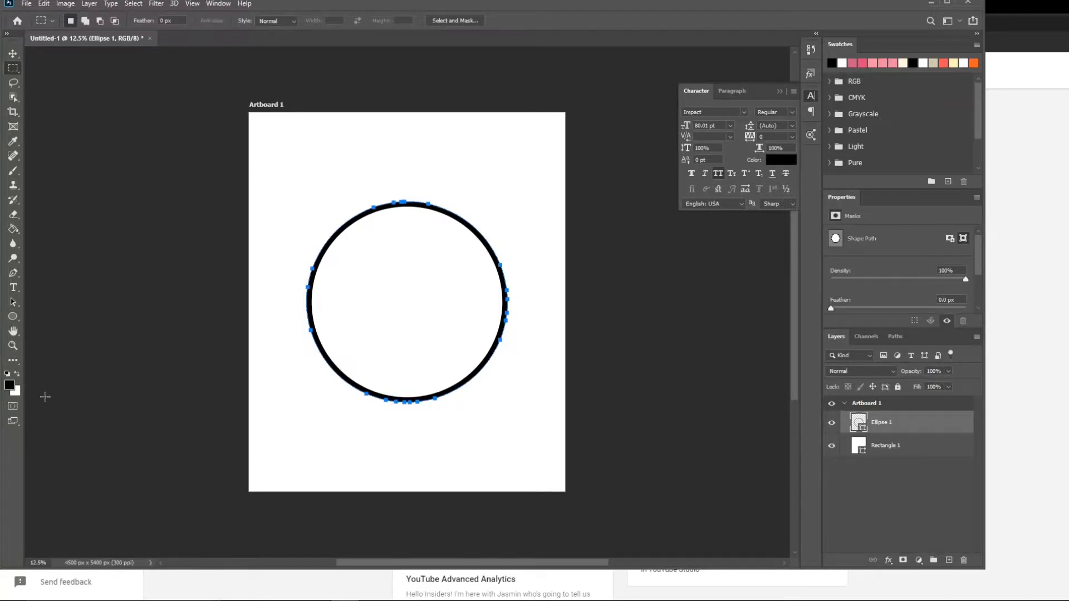
pyautogui.moveTo(29, 392)
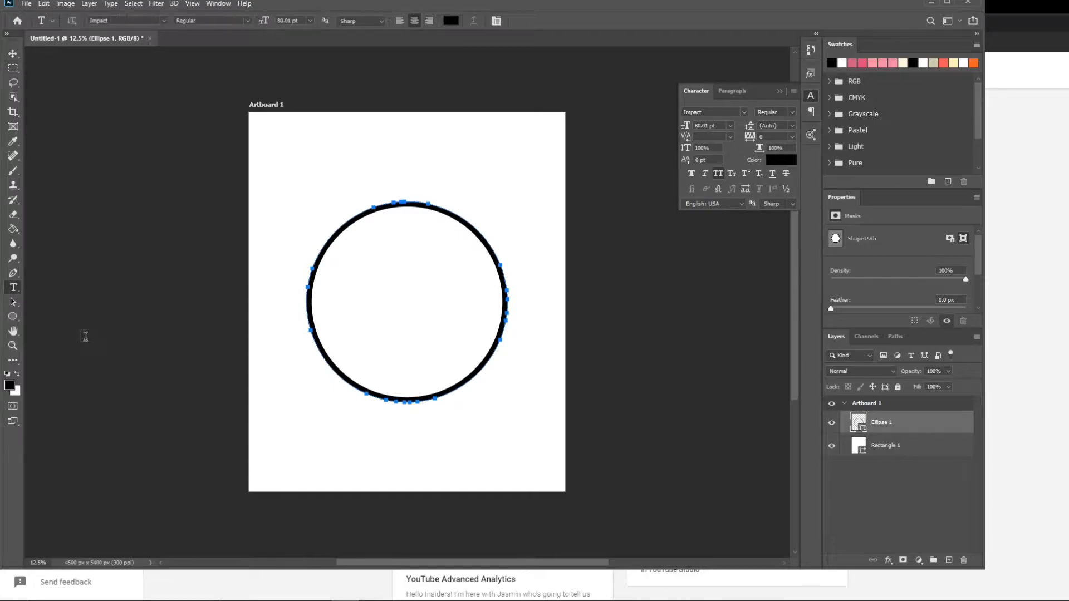
pyautogui.moveTo(406, 158)
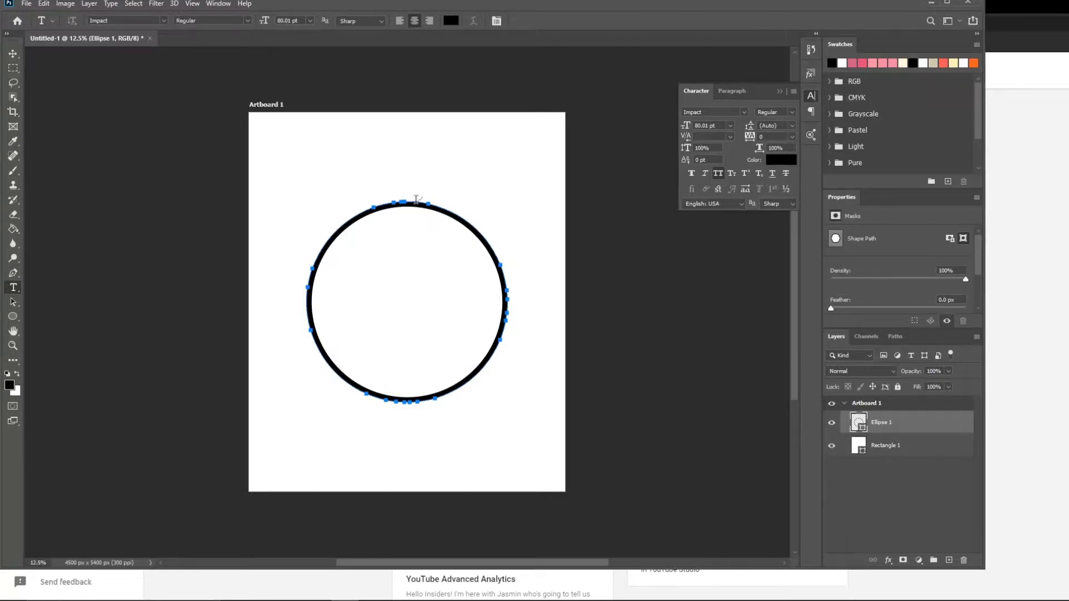
pyautogui.moveTo(410, 187)
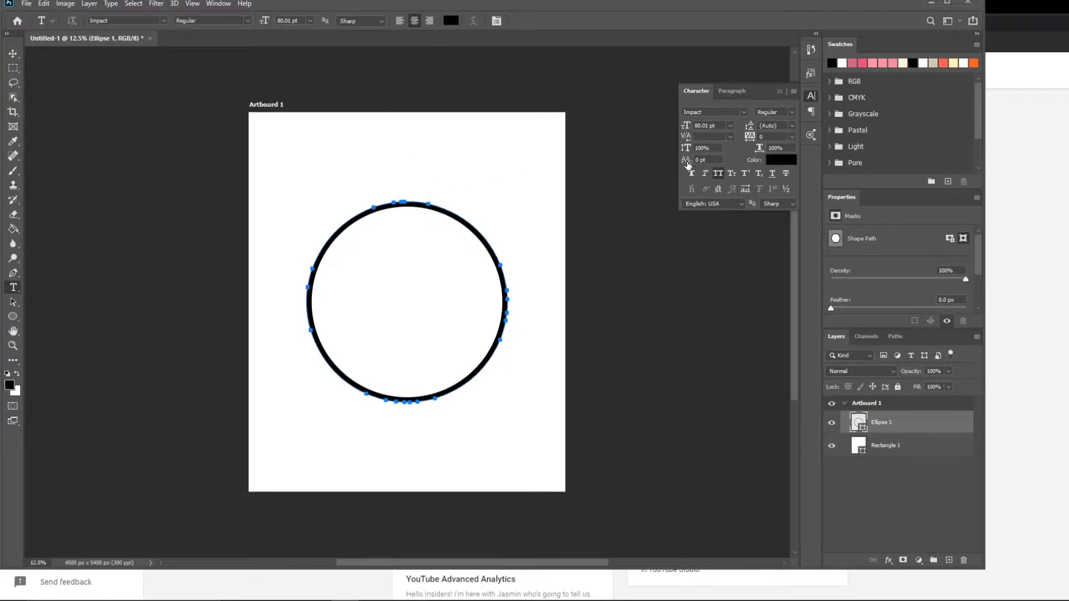
pyautogui.moveTo(687, 161)
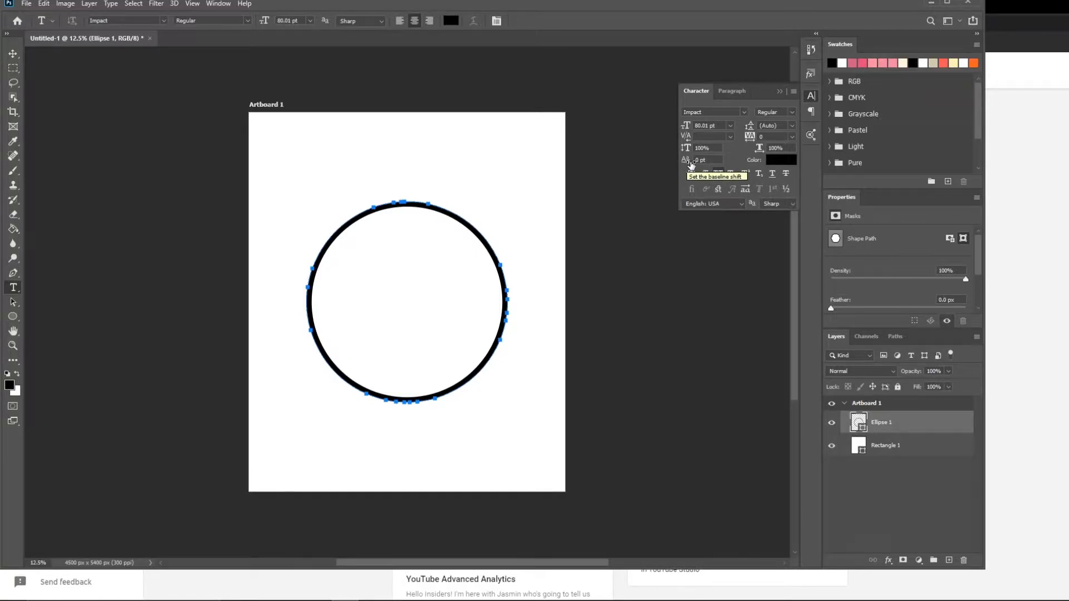
pyautogui.moveTo(780, 135)
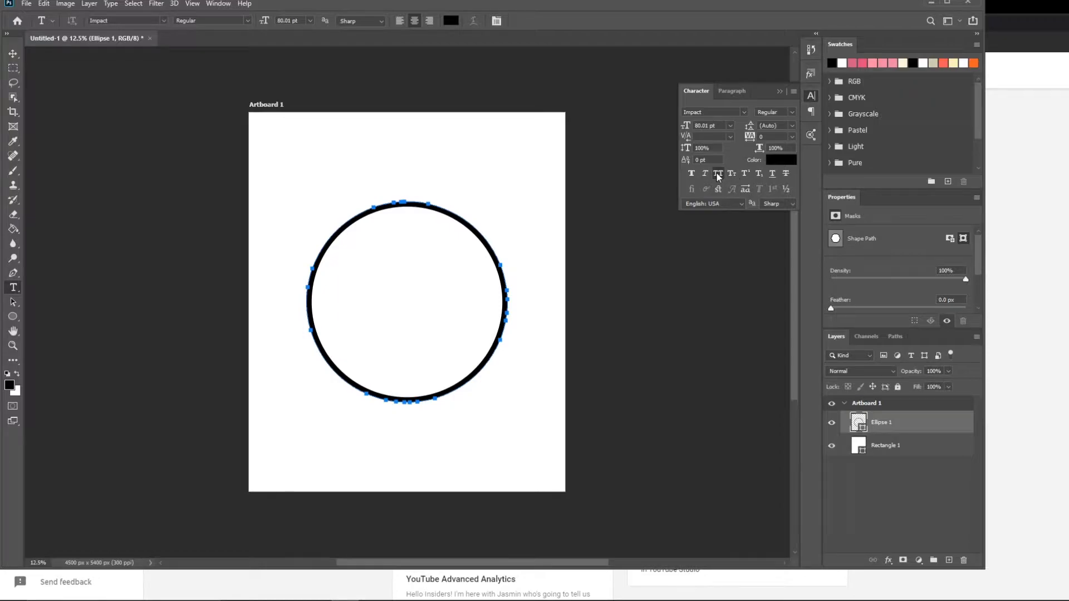
pyautogui.moveTo(719, 189)
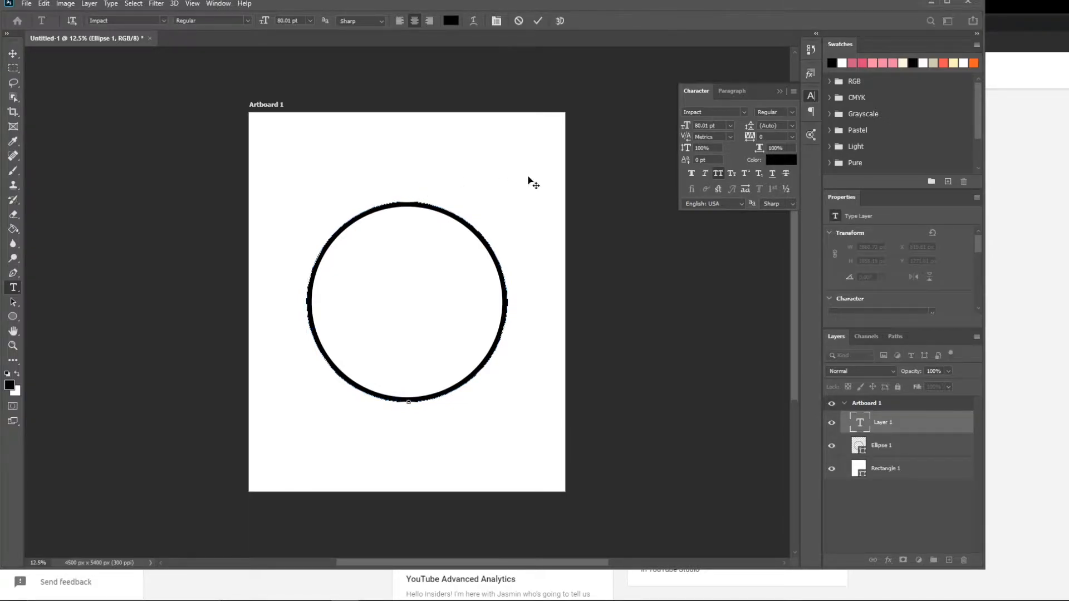
# Place the type cursor on the circle path to arch PRINT ON DEMAND across its top.
pyautogui.click(405, 205)
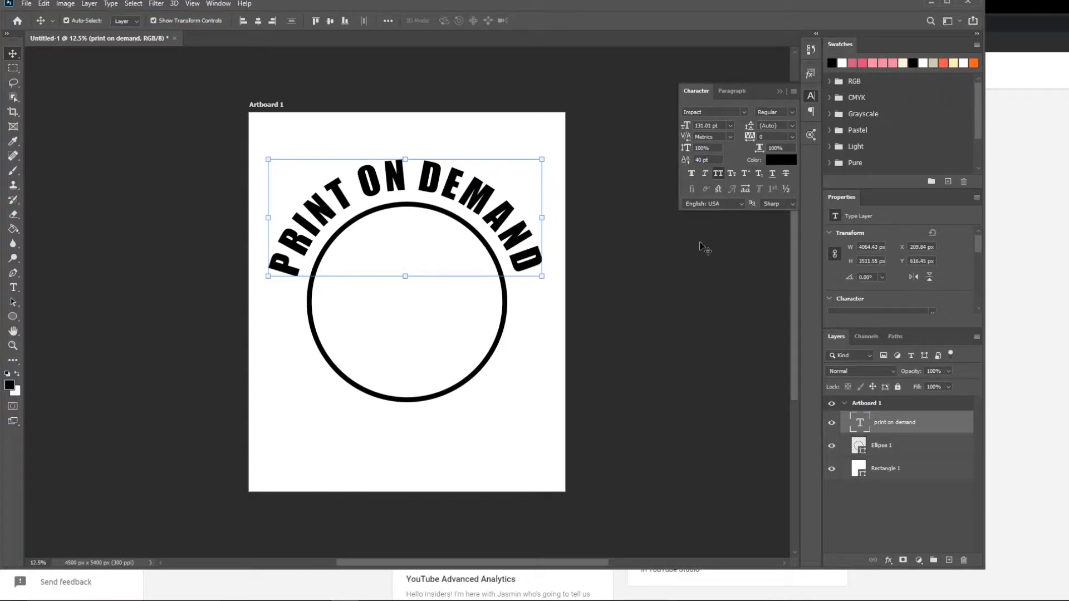
pyautogui.moveTo(330, 329)
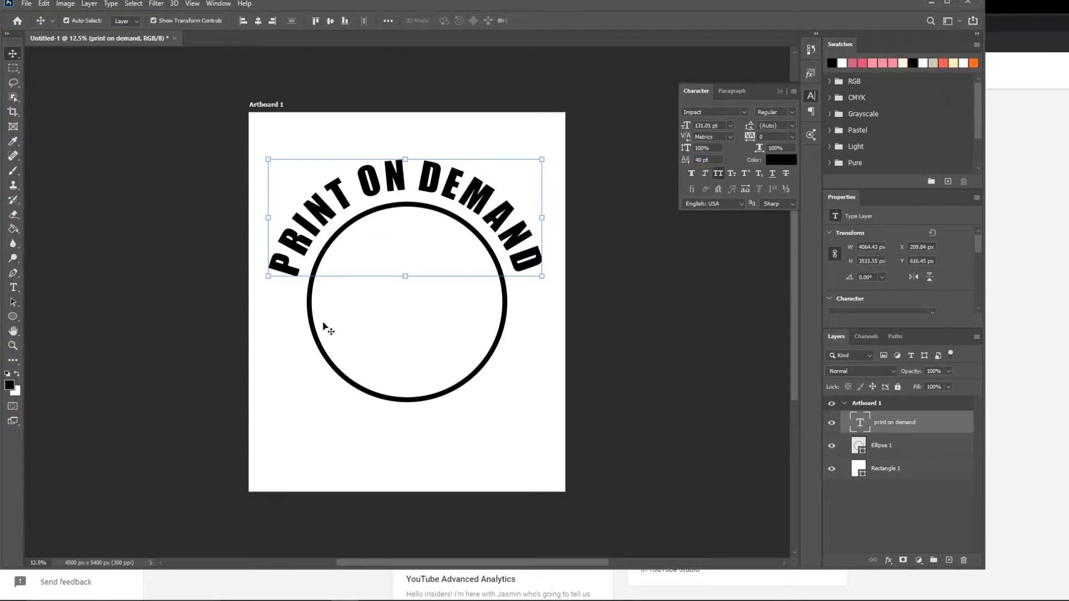
pyautogui.moveTo(305, 375)
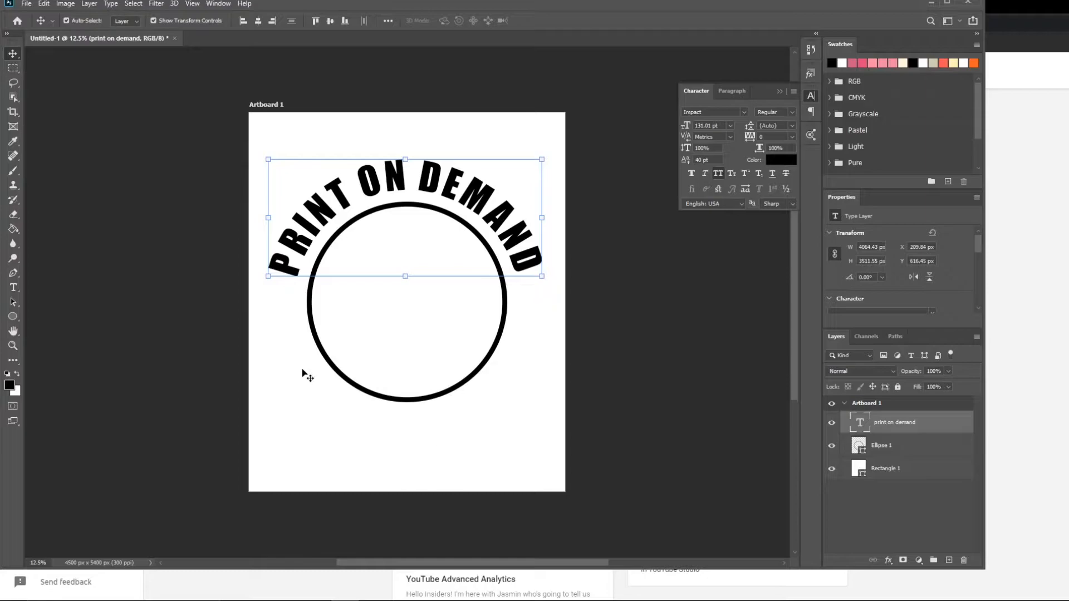
pyautogui.moveTo(541, 305)
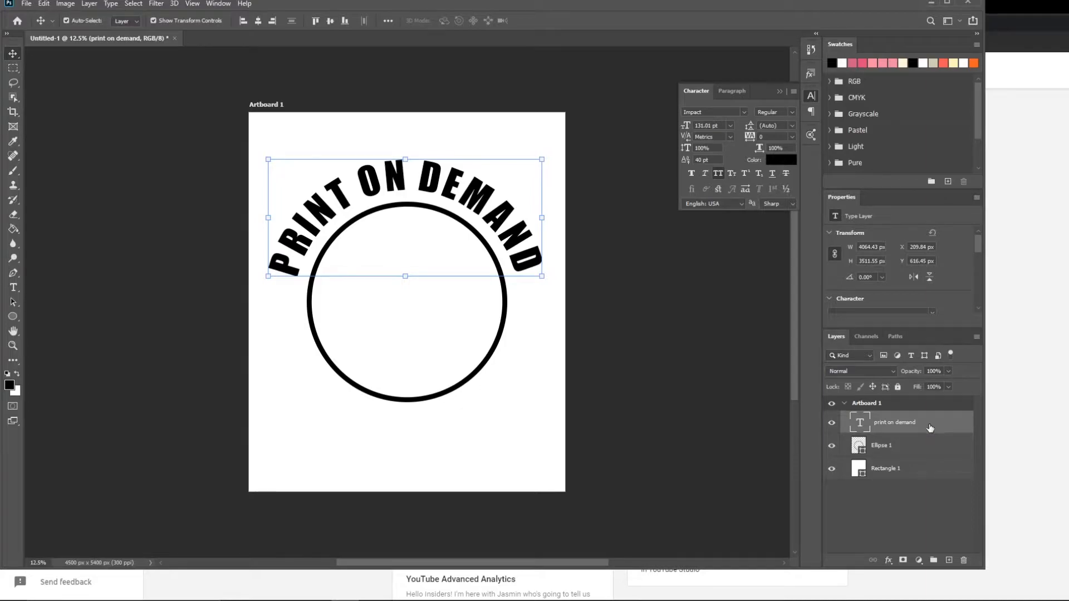
pyautogui.moveTo(934, 430)
pyautogui.write('UNIVERST')
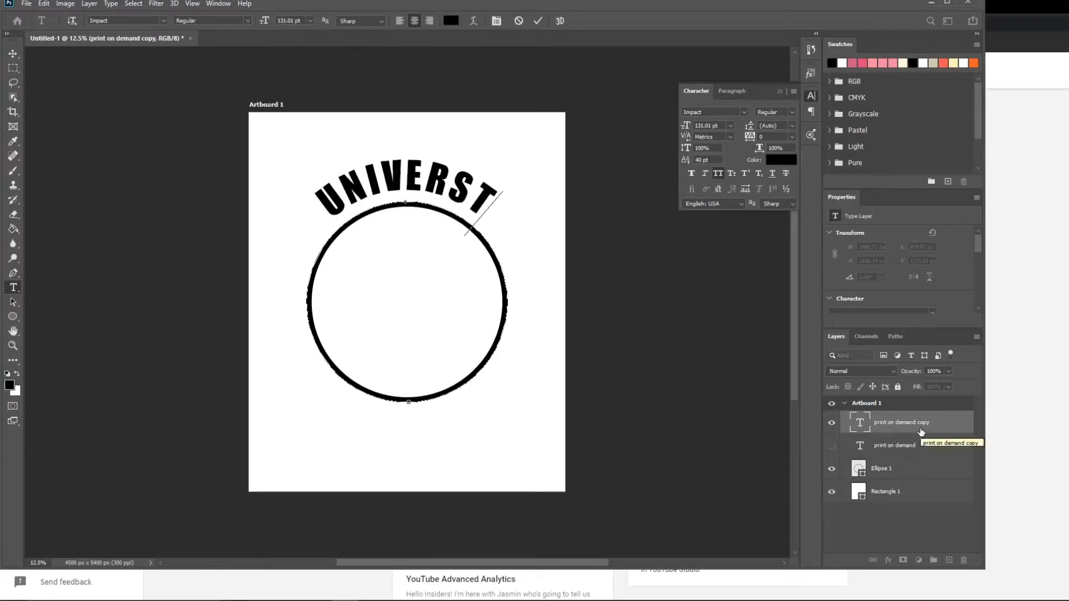
# Edit the duplicated text layer so it reads UNIVERSITY.
pyautogui.write('ITY')
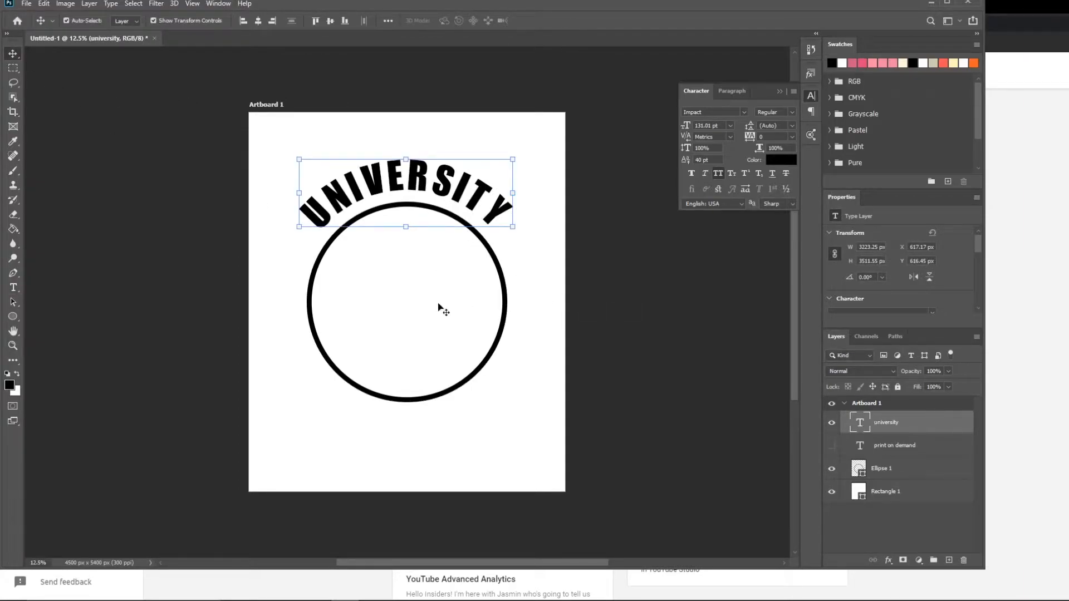
pyautogui.moveTo(416, 437)
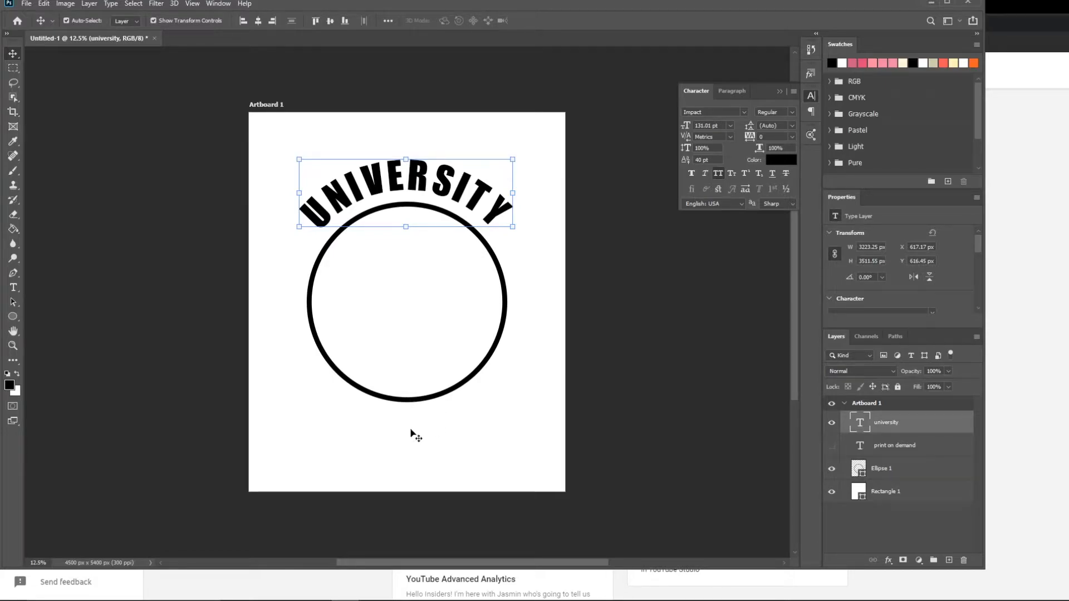
pyautogui.moveTo(161, 368)
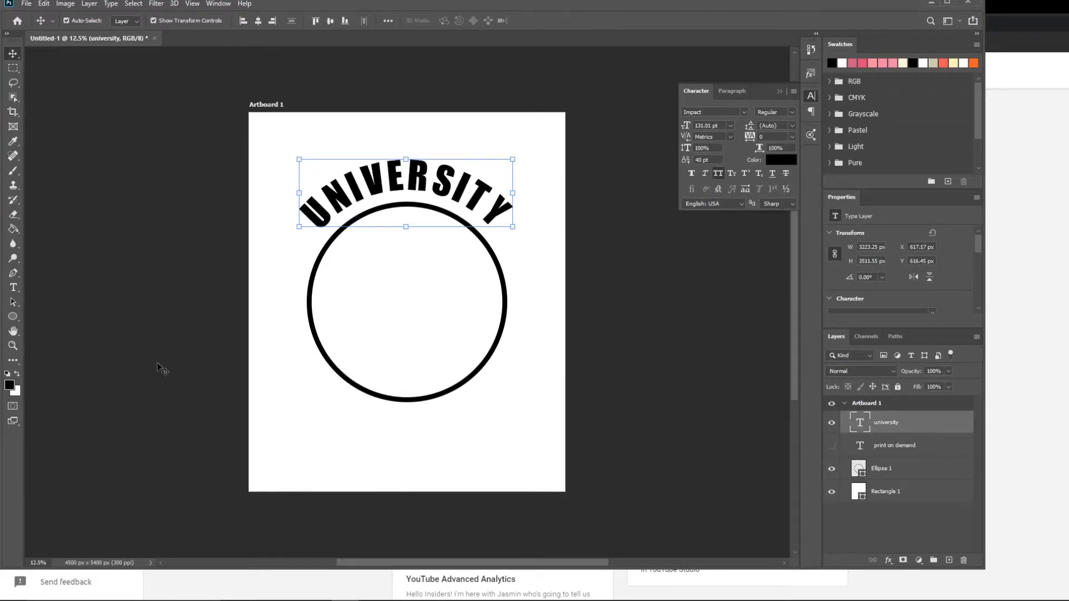
pyautogui.moveTo(12, 303)
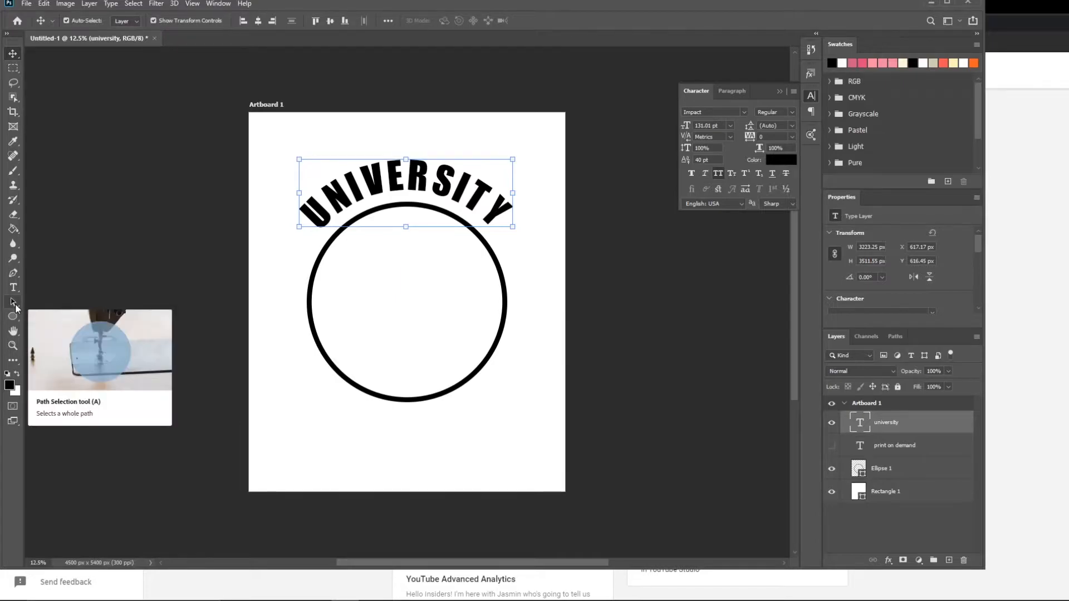
# Flip UNIVERSITY to the circle's bottom with a -115 pt baseline shift and 160.01 pt size.
pyautogui.click(13, 303)
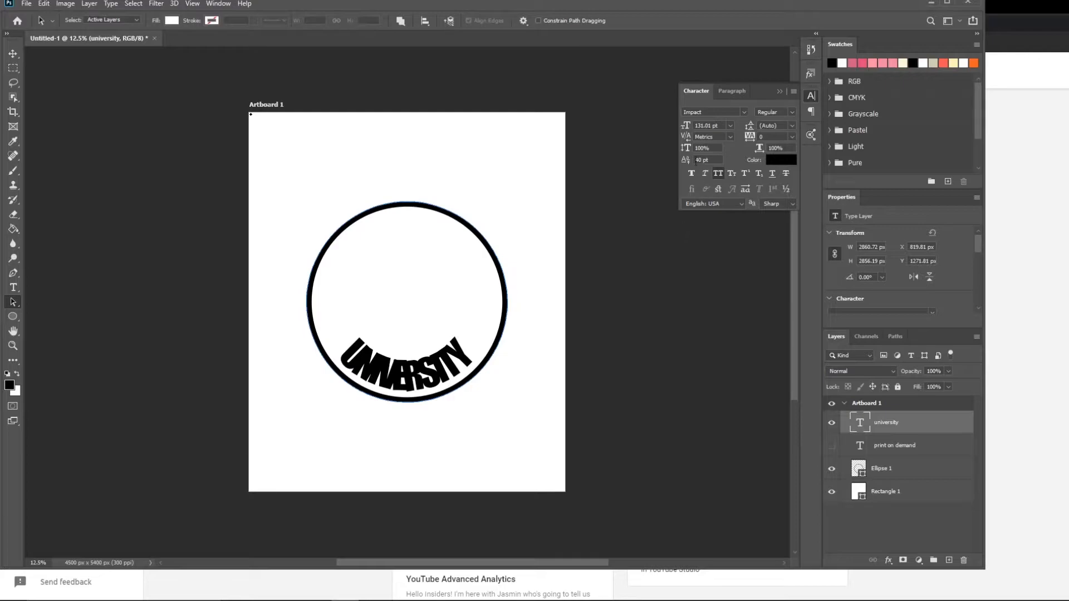
pyautogui.moveTo(685, 160)
pyautogui.write('-75')
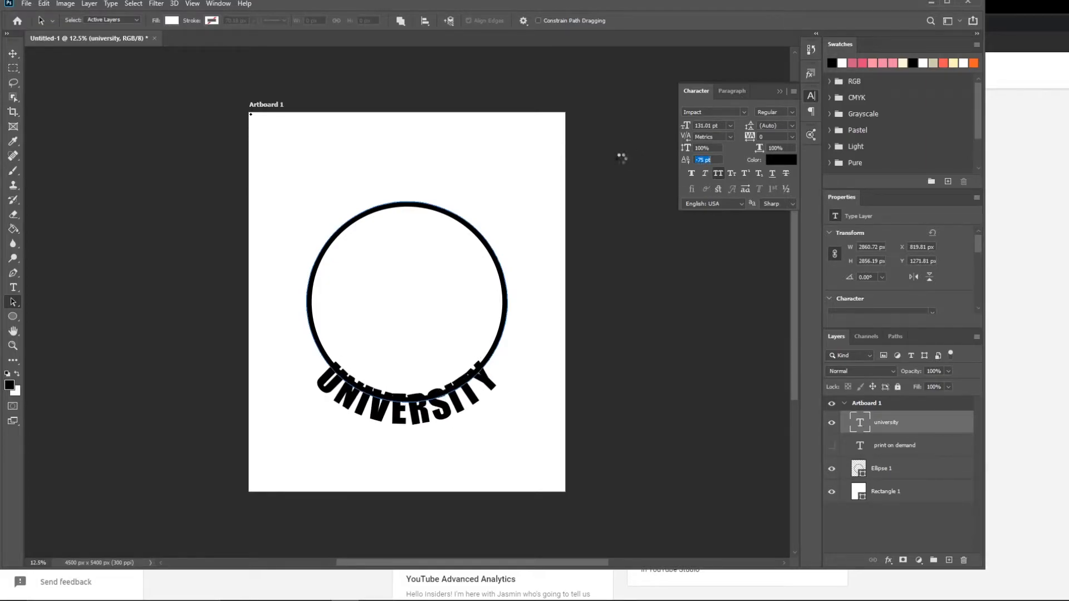
pyautogui.write('-115')
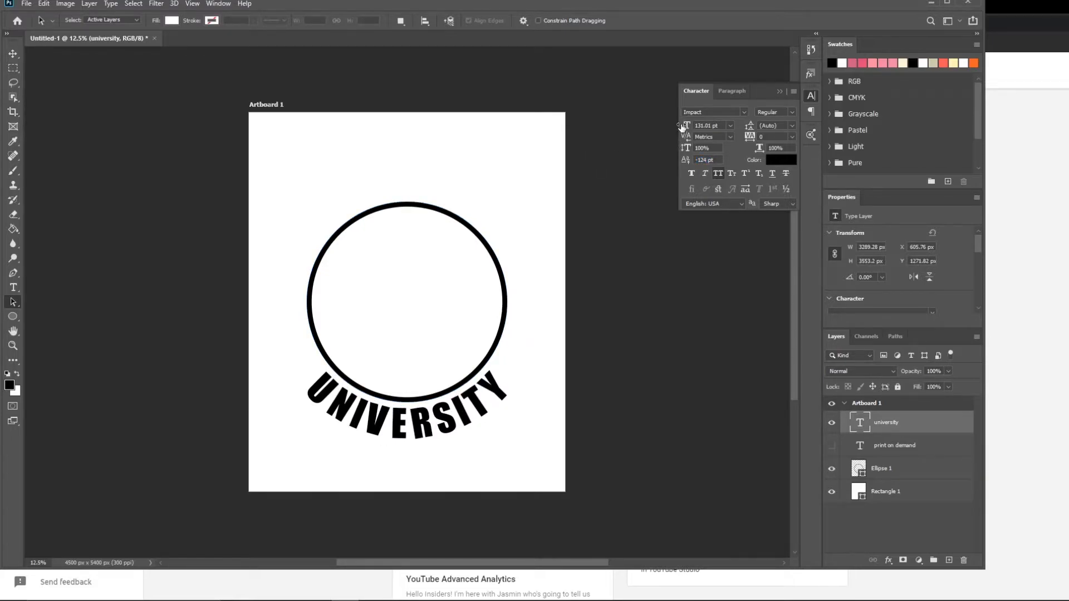
pyautogui.write('160.01')
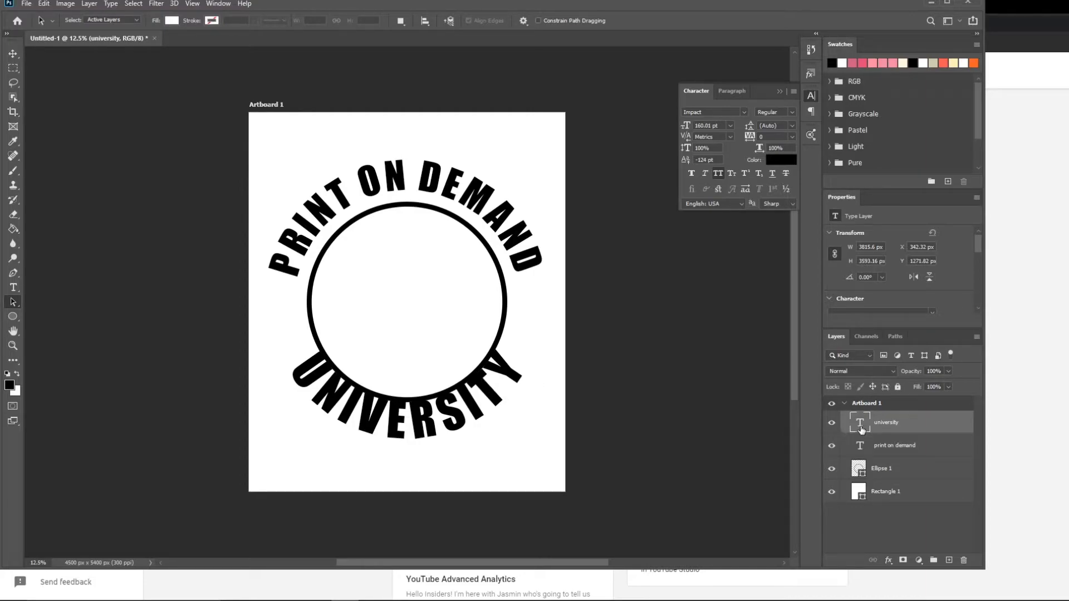
# Select all the UNIVERSITY text to set its baseline shift to -173 pt.
pyautogui.doubleClick(886, 422)
pyautogui.write('-173')
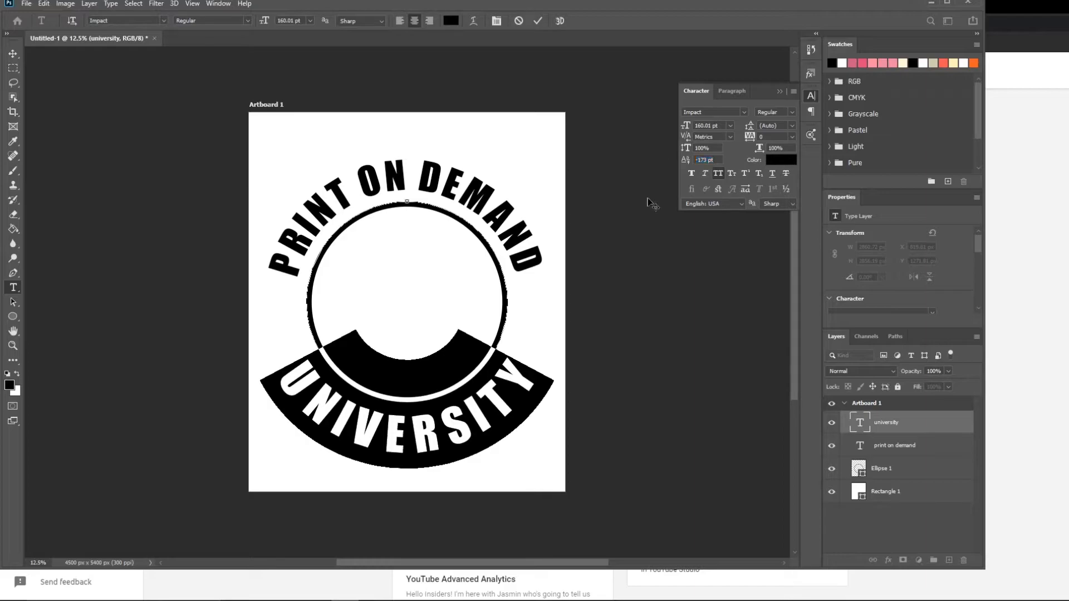
pyautogui.moveTo(31, 62)
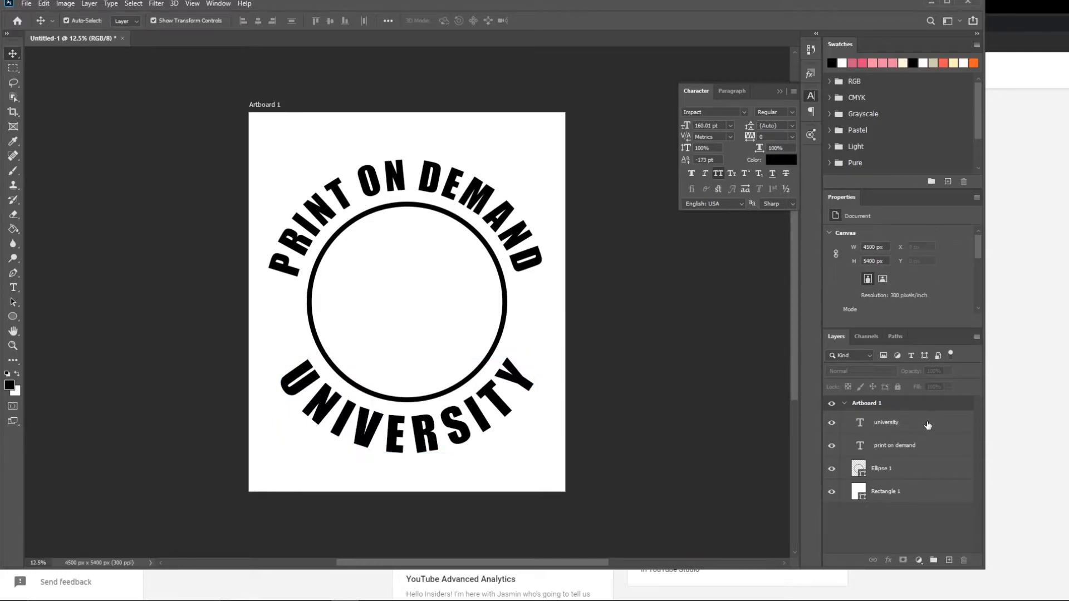
pyautogui.click(886, 422)
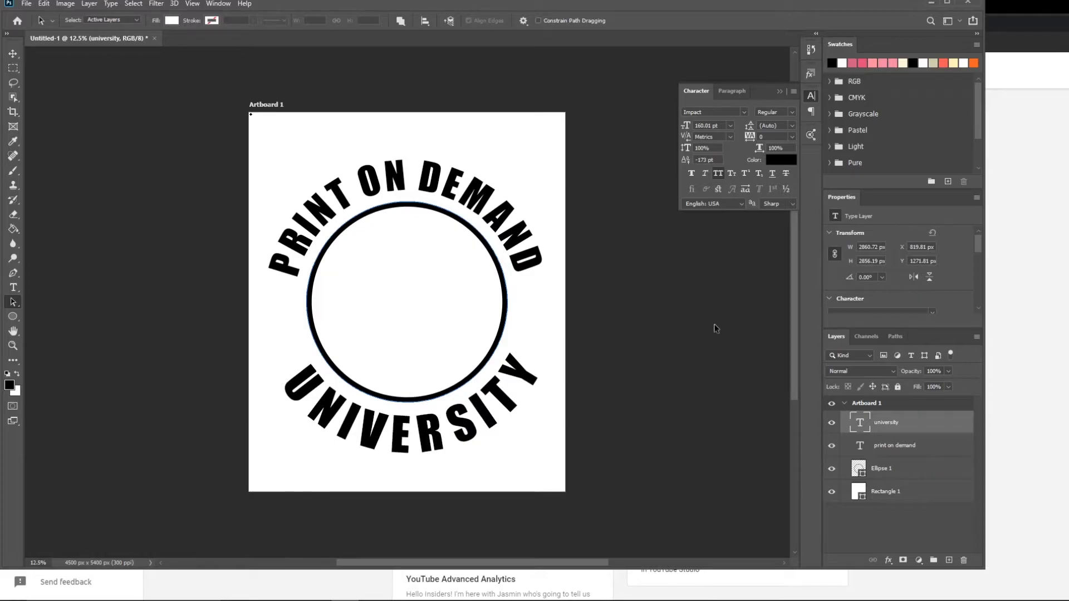
pyautogui.moveTo(895, 431)
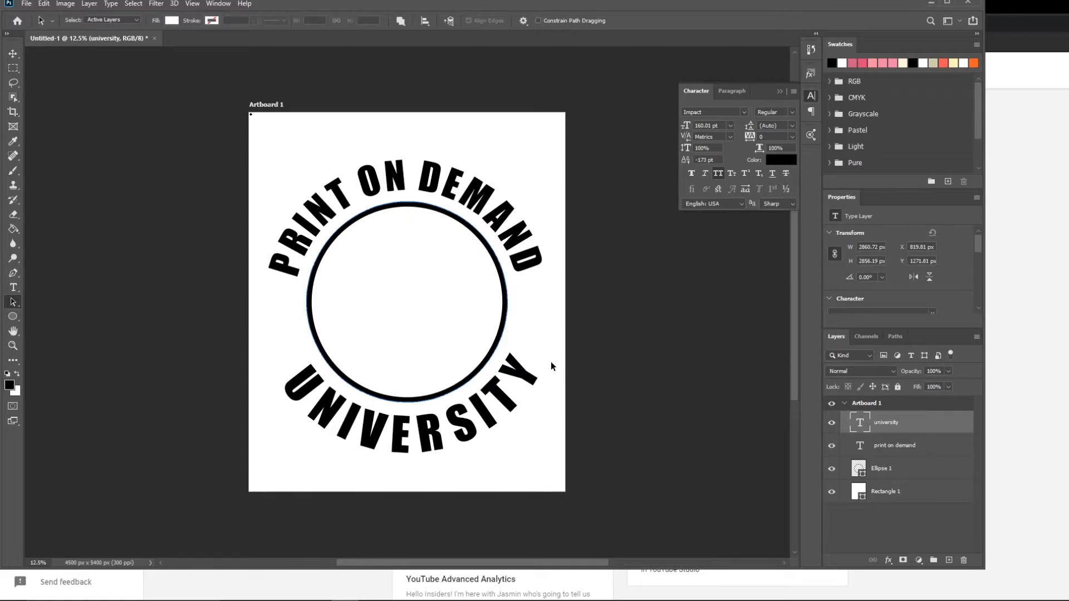
pyautogui.moveTo(767, 452)
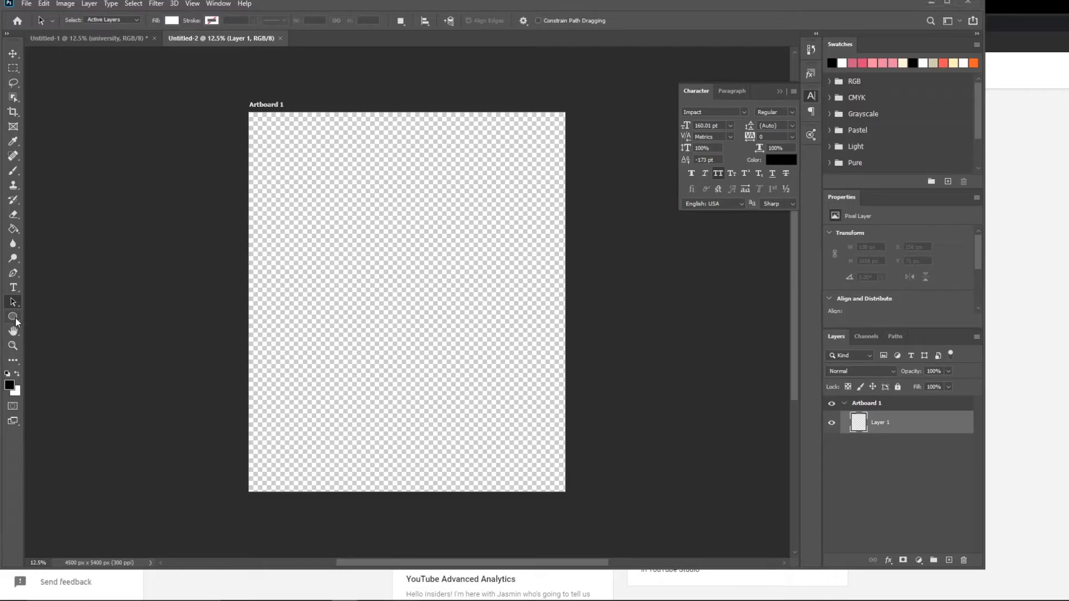
# Cover the new artboard with a white-filled rectangle shape layer.
pyautogui.click(13, 315)
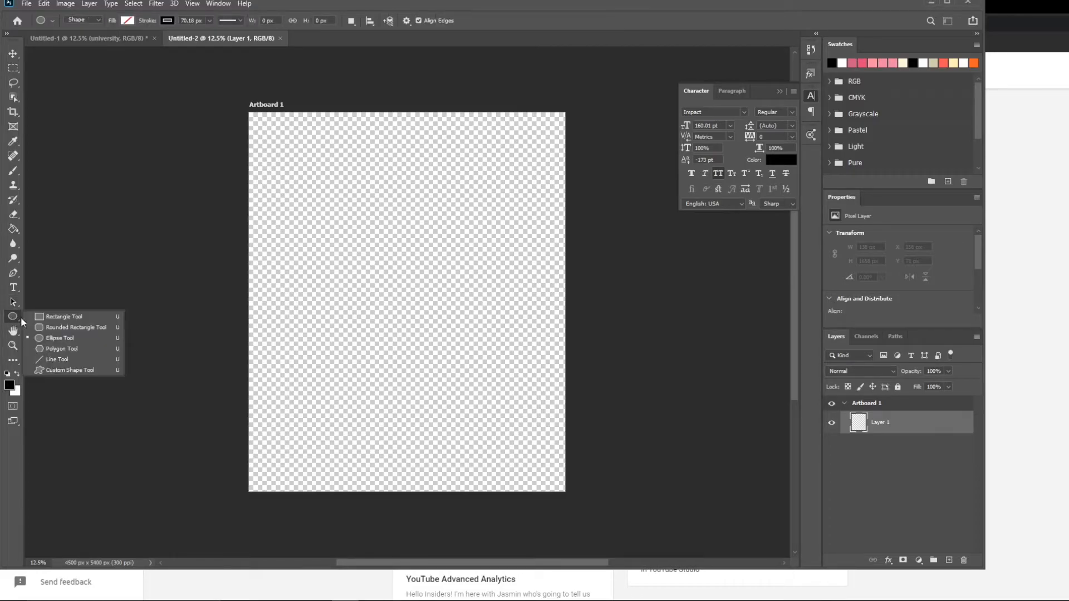
pyautogui.click(63, 315)
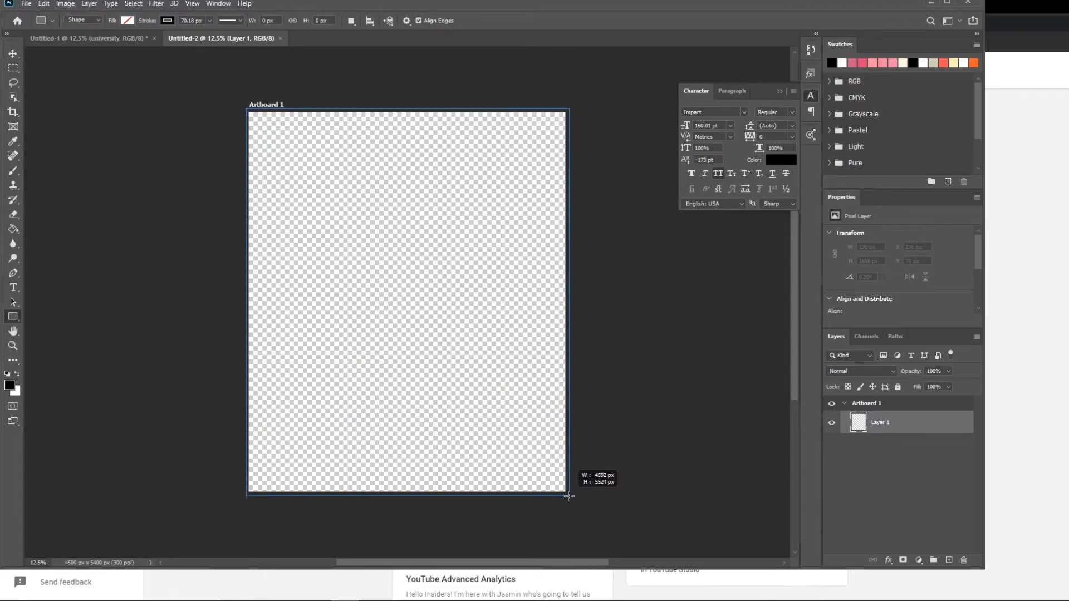
pyautogui.moveTo(248, 109); pyautogui.dragTo(569, 496)
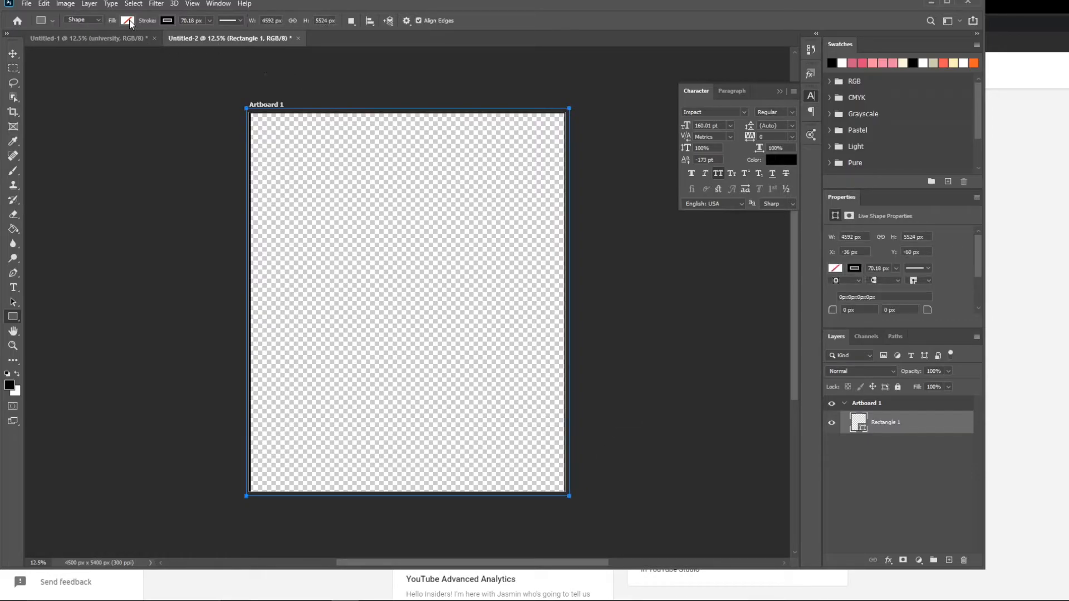
pyautogui.click(126, 20)
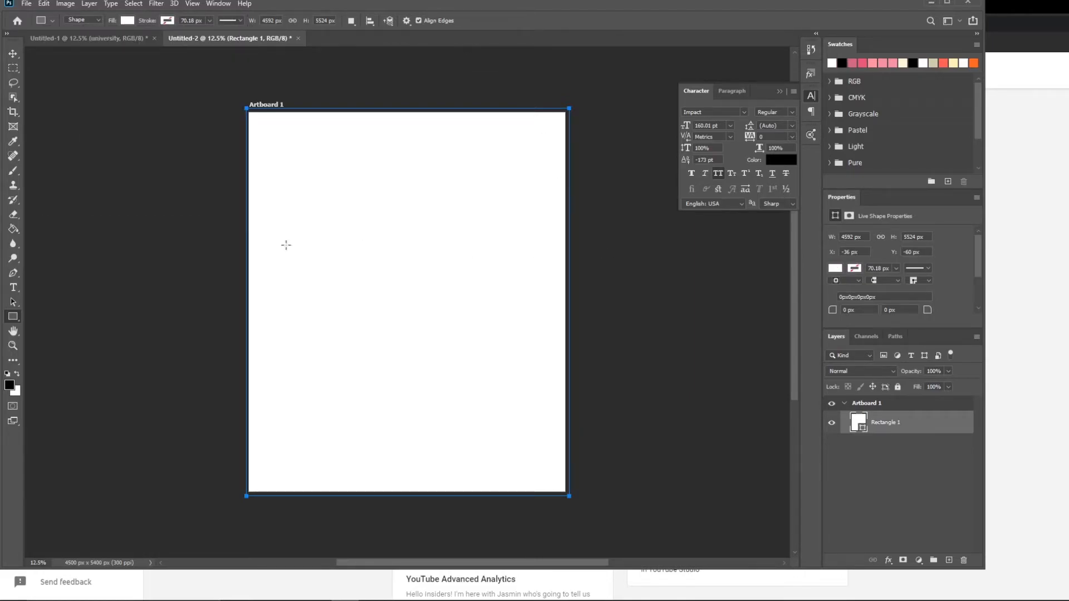
pyautogui.moveTo(537, 228)
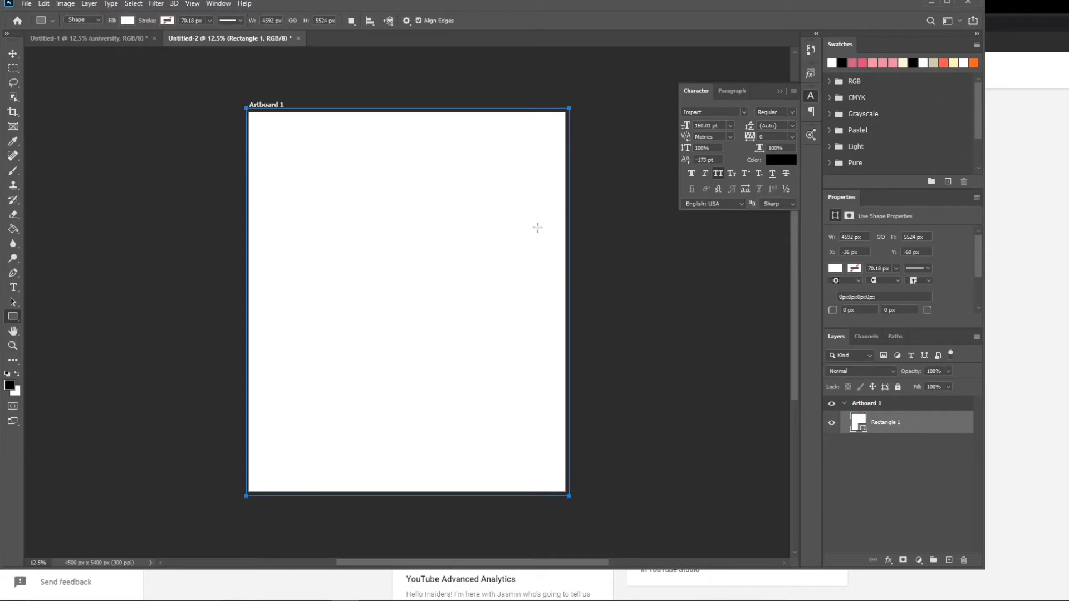
pyautogui.moveTo(295, 178)
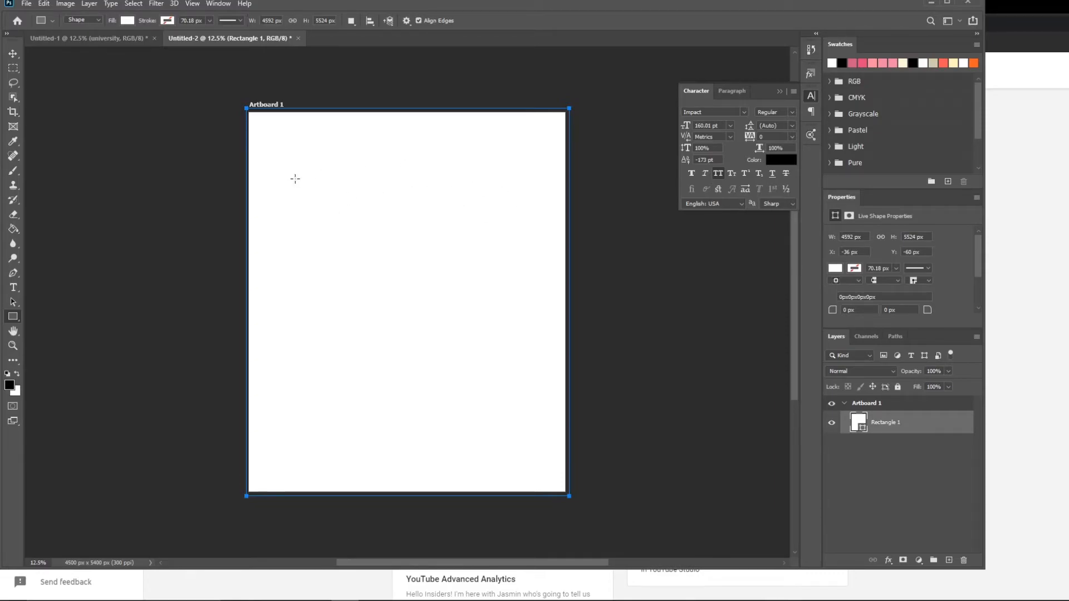
pyautogui.moveTo(607, 299)
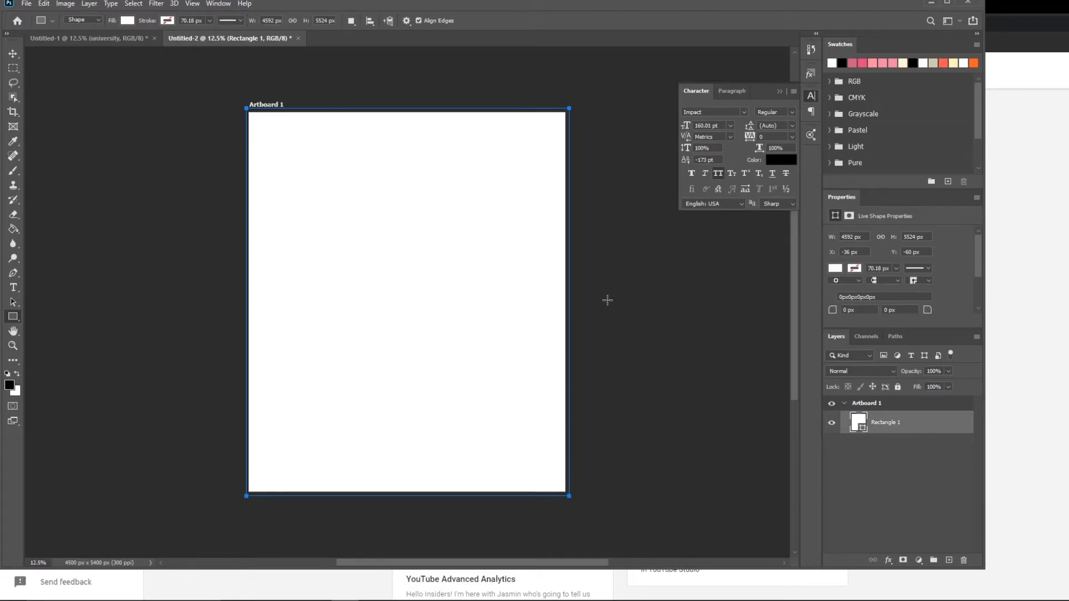
pyautogui.moveTo(499, 296)
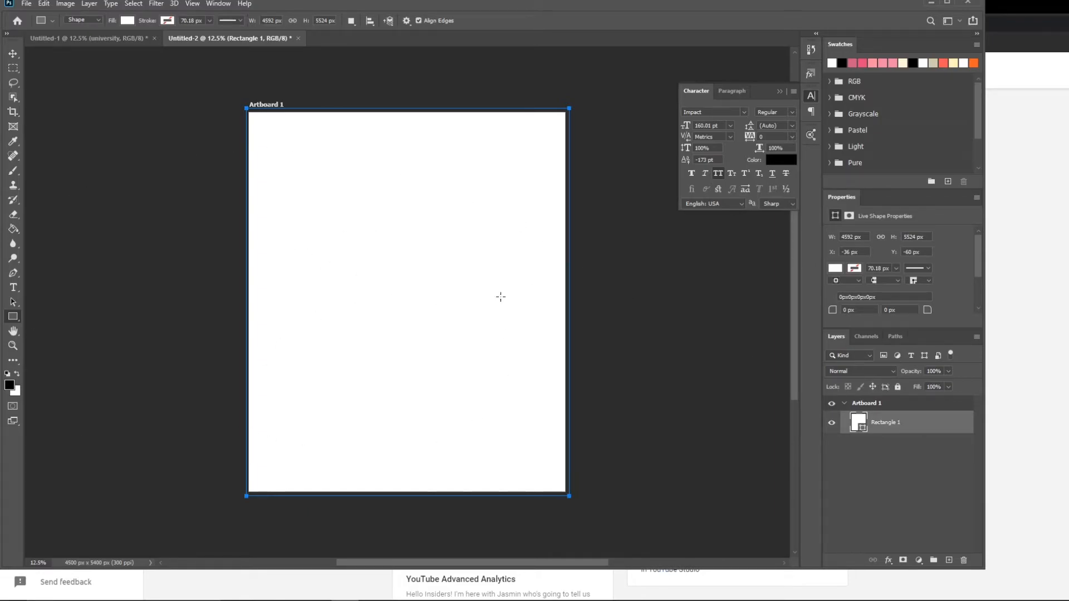
pyautogui.moveTo(353, 180)
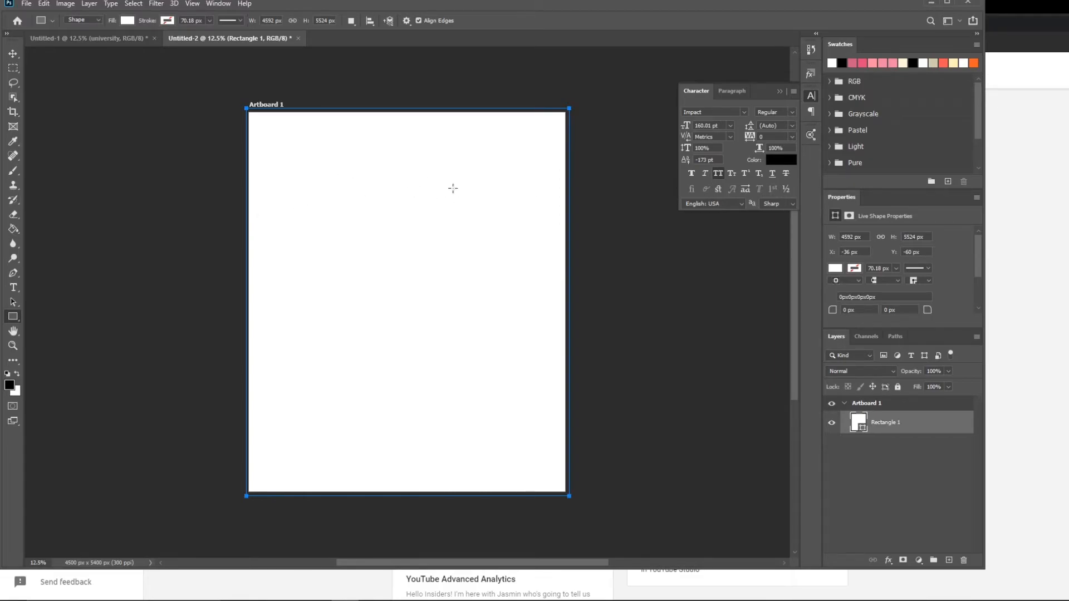
pyautogui.moveTo(116, 327)
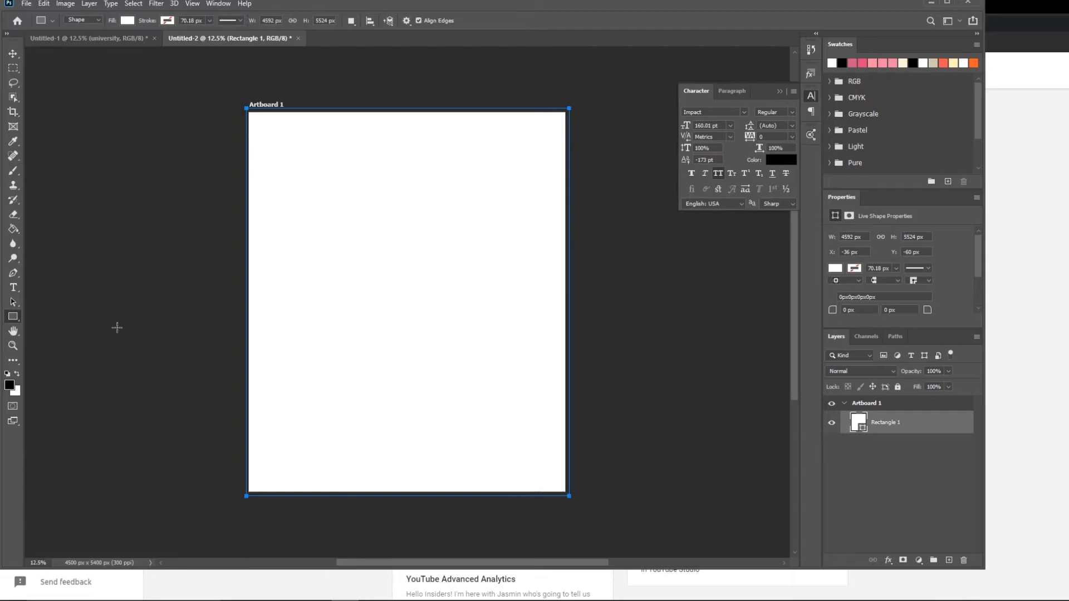
pyautogui.moveTo(12, 316)
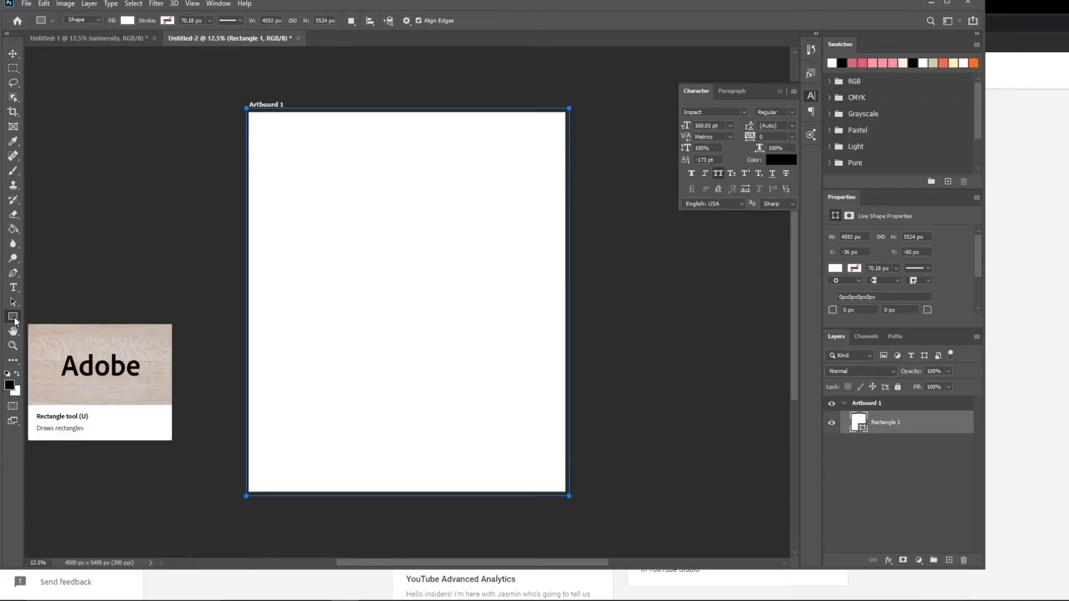
# Draw a long thin black bar across the artboard width near the top on a new layer.
pyautogui.click(127, 20)
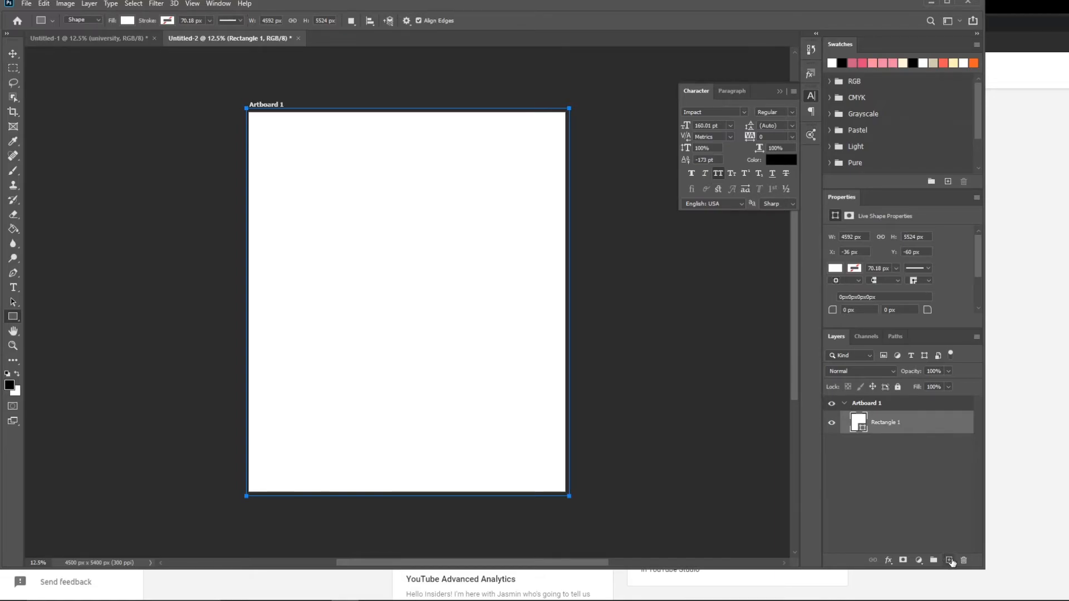
pyautogui.click(948, 559)
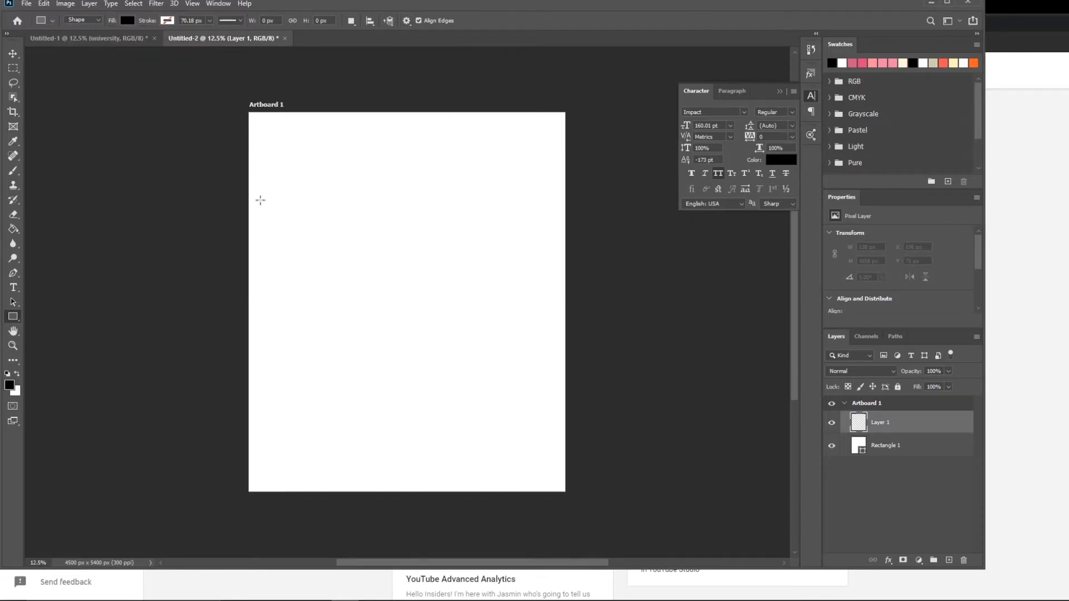
pyautogui.moveTo(254, 200); pyautogui.dragTo(254, 205)
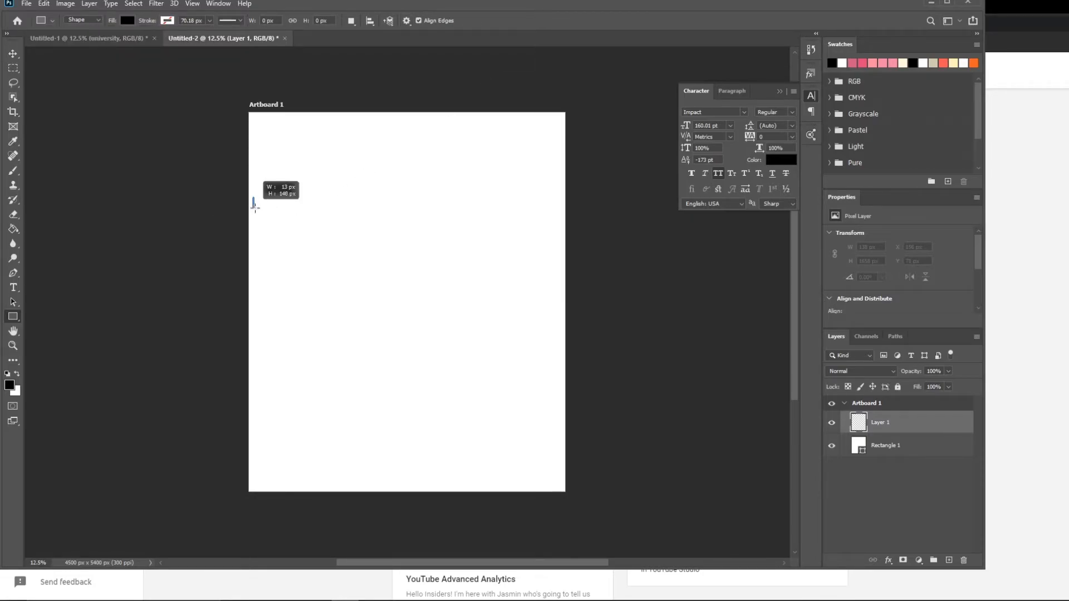
pyautogui.moveTo(252, 201); pyautogui.dragTo(559, 207)
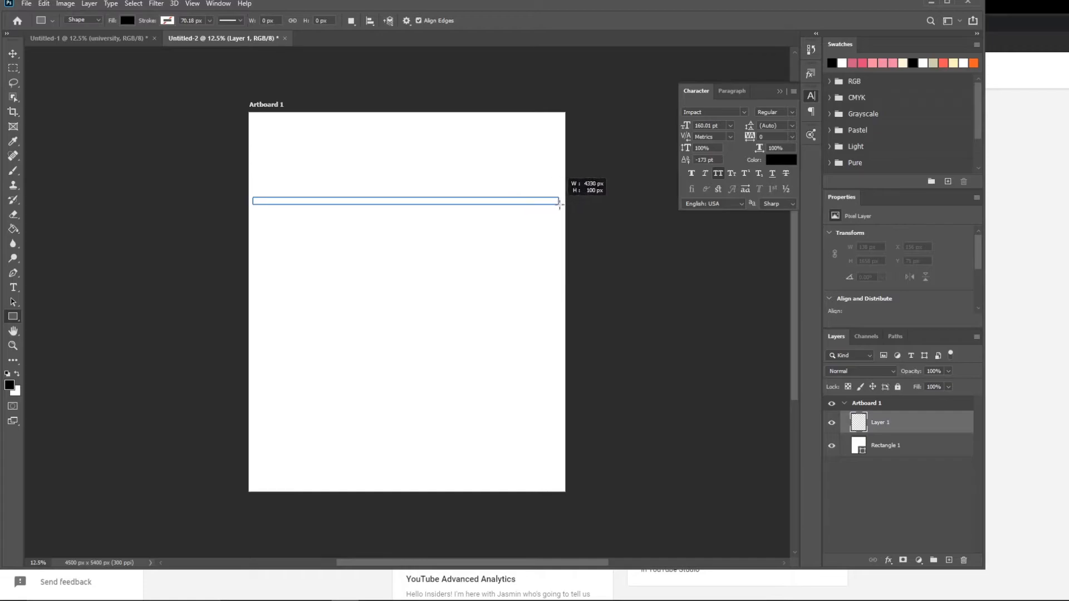
pyautogui.moveTo(253, 200); pyautogui.dragTo(559, 201)
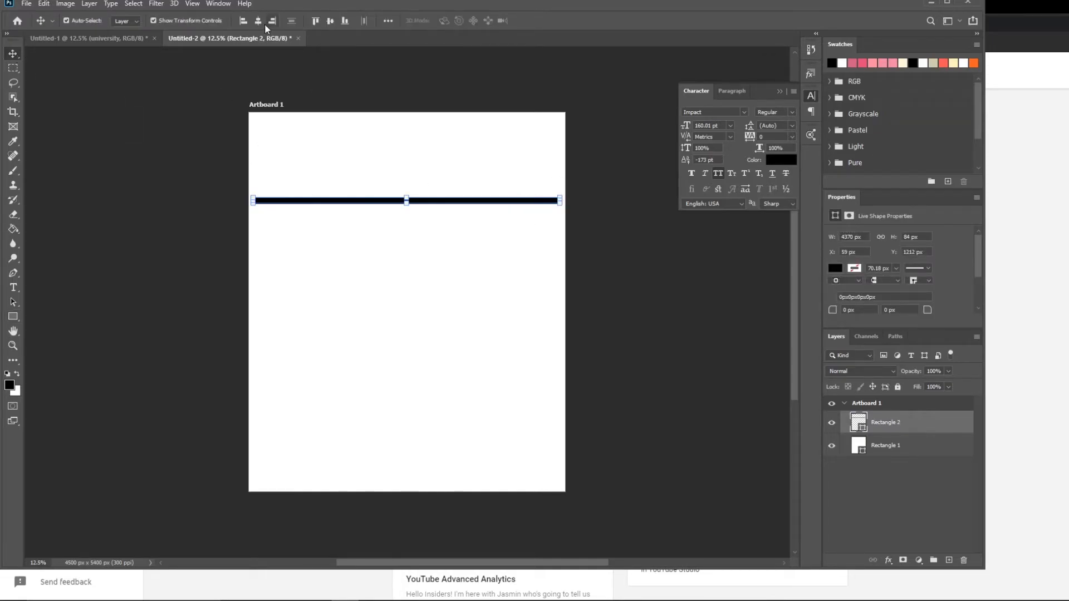
# Centre the black bar horizontally and move it down toward the artboard middle.
pyautogui.click(330, 20)
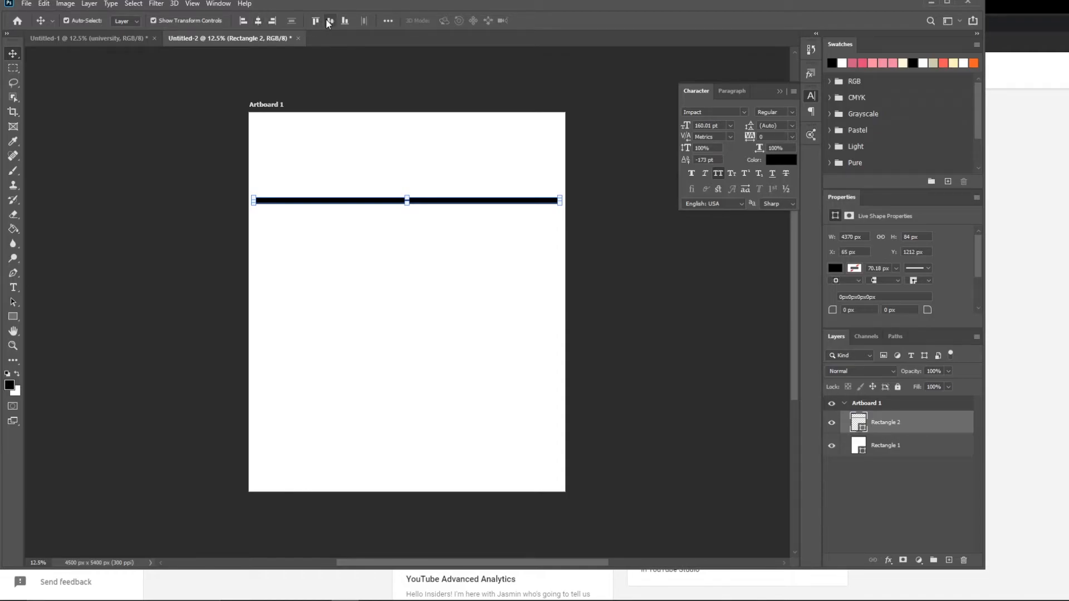
pyautogui.moveTo(406, 199); pyautogui.dragTo(406, 301)
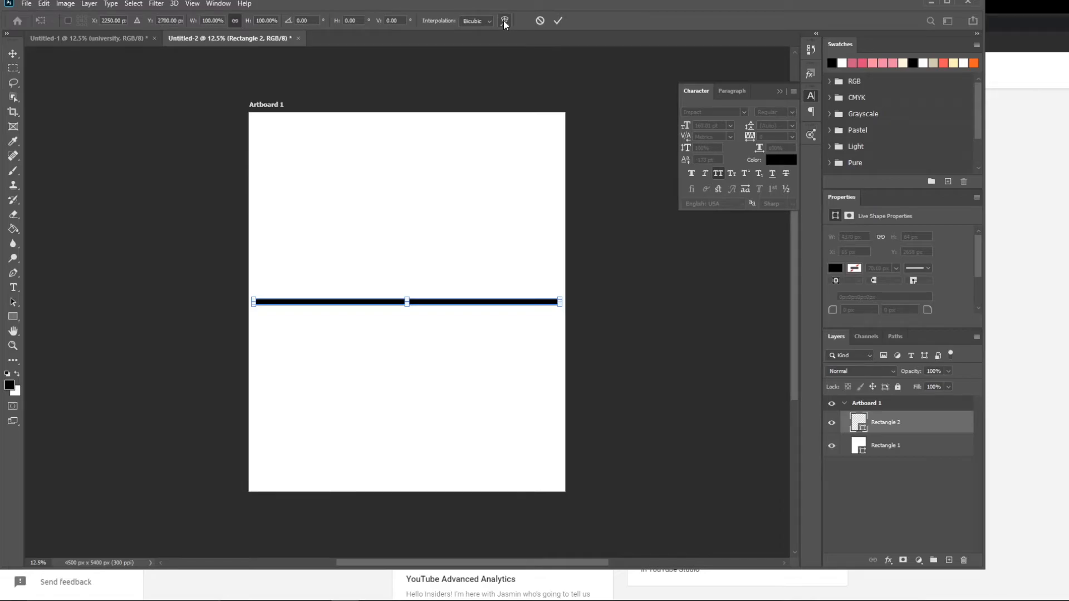
# Warp the bar into an upward Arc with Bend 30.5 and commit the transform.
pyautogui.click(504, 20)
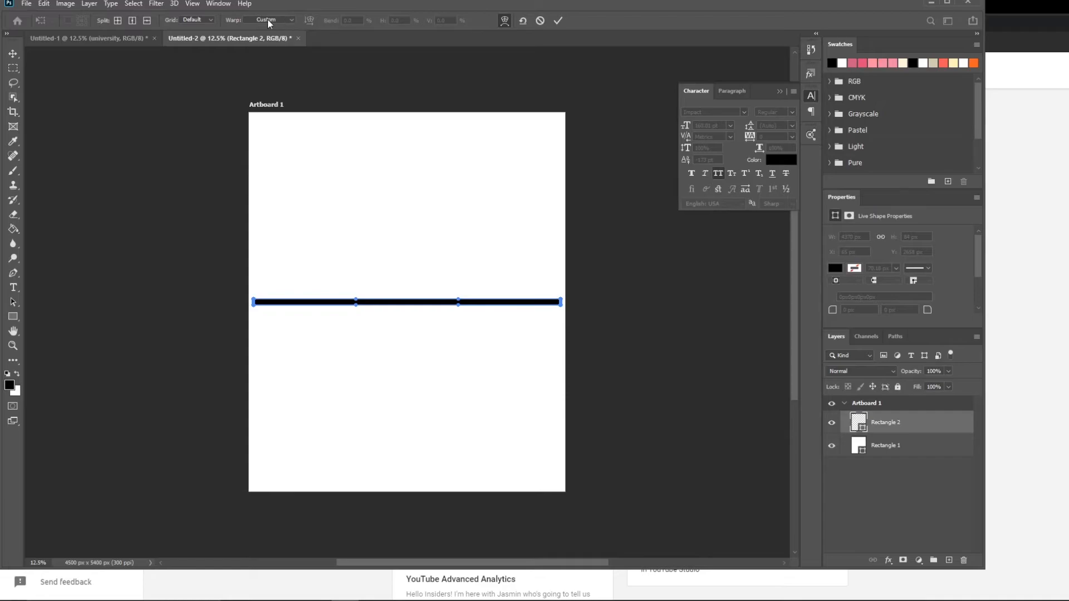
pyautogui.click(276, 19)
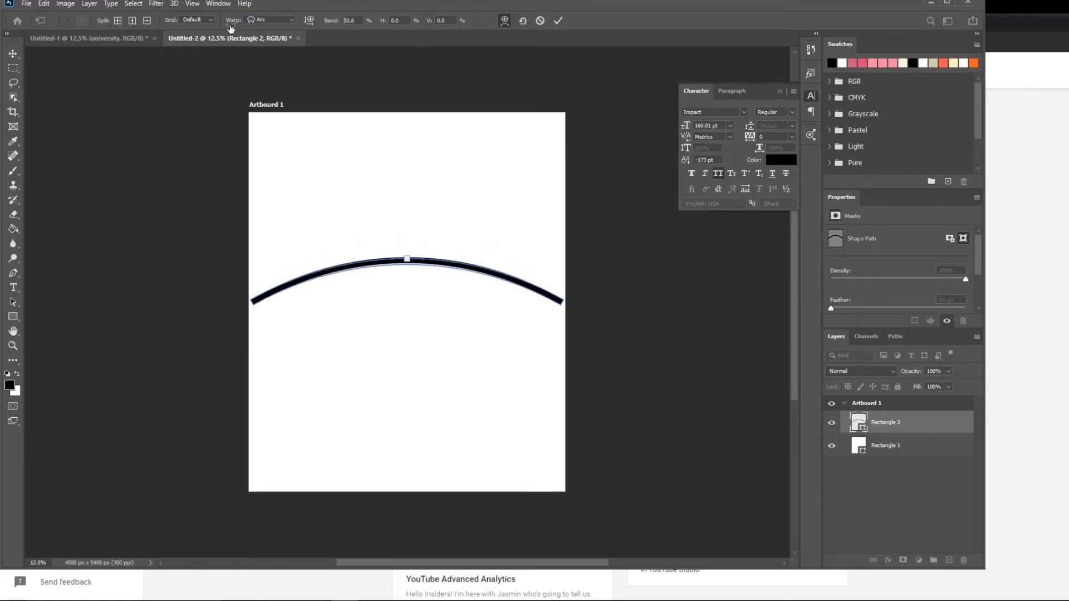
pyautogui.write('30.5')
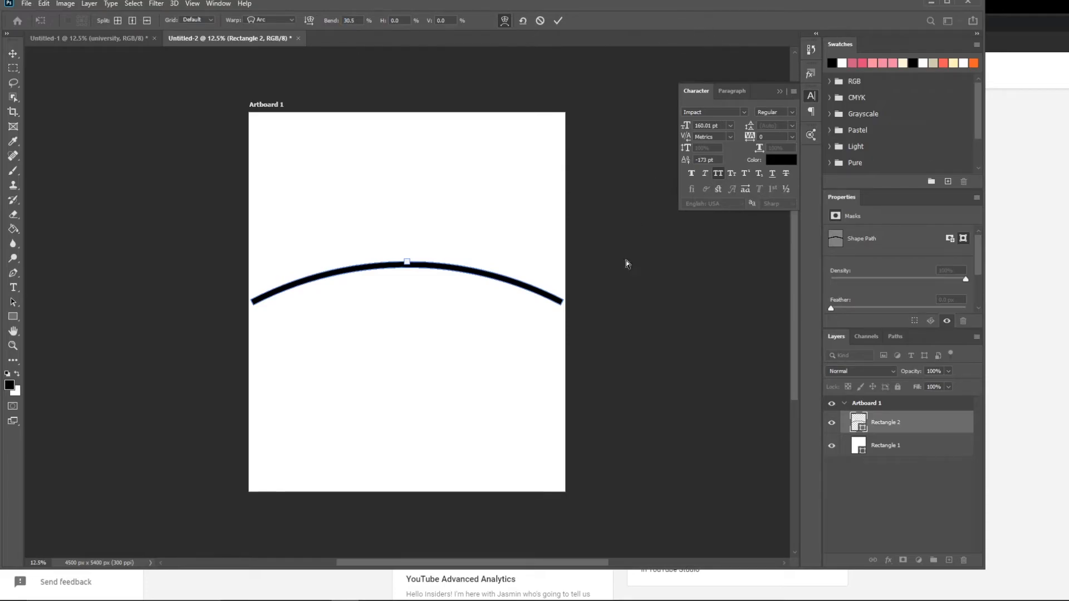
pyautogui.click(12, 53)
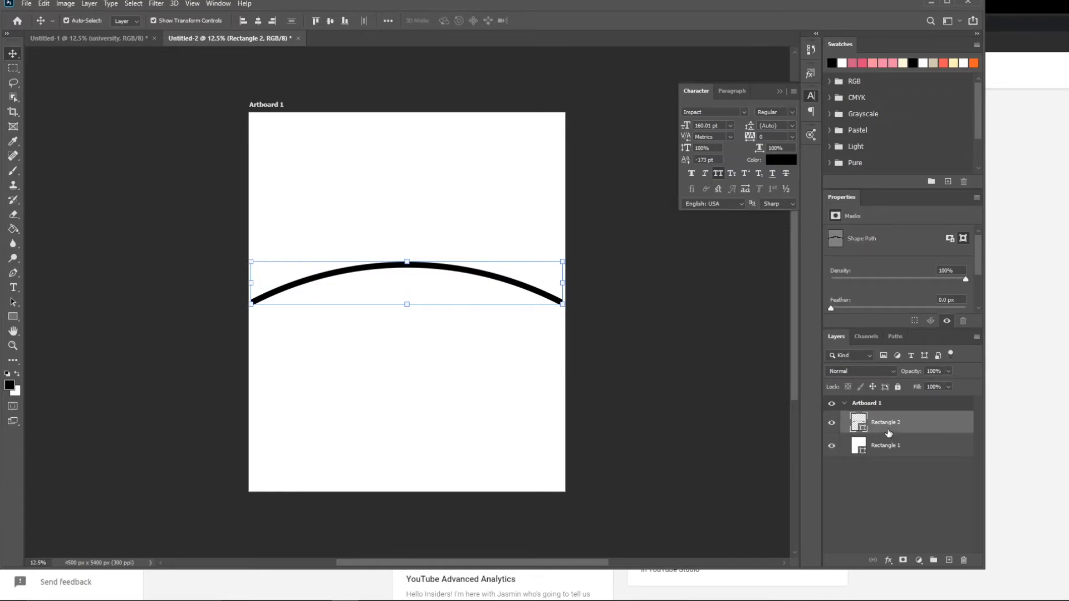
pyautogui.moveTo(862, 430)
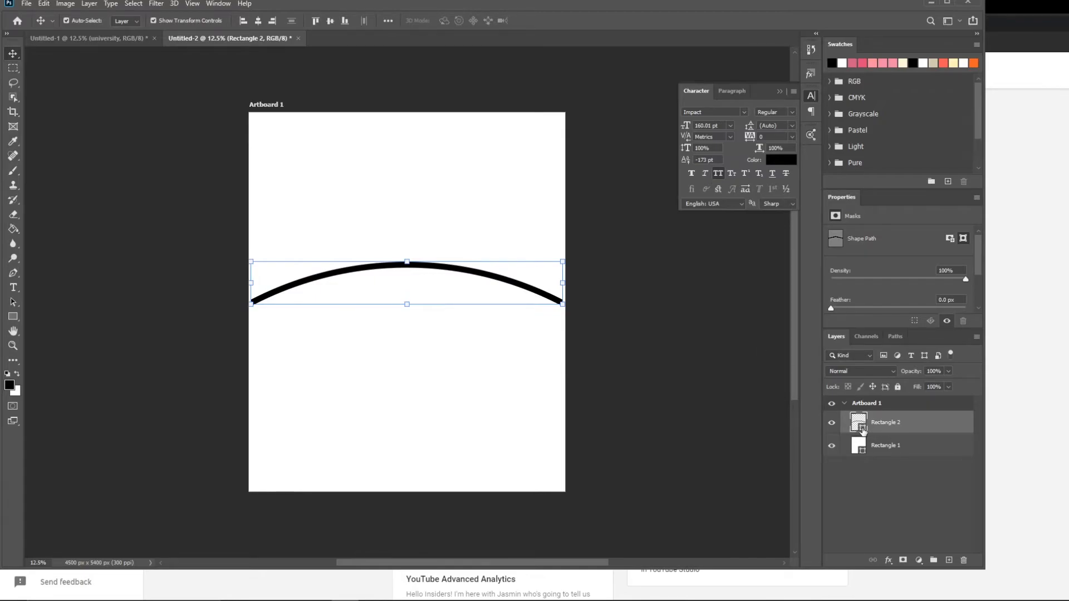
pyautogui.moveTo(858, 431)
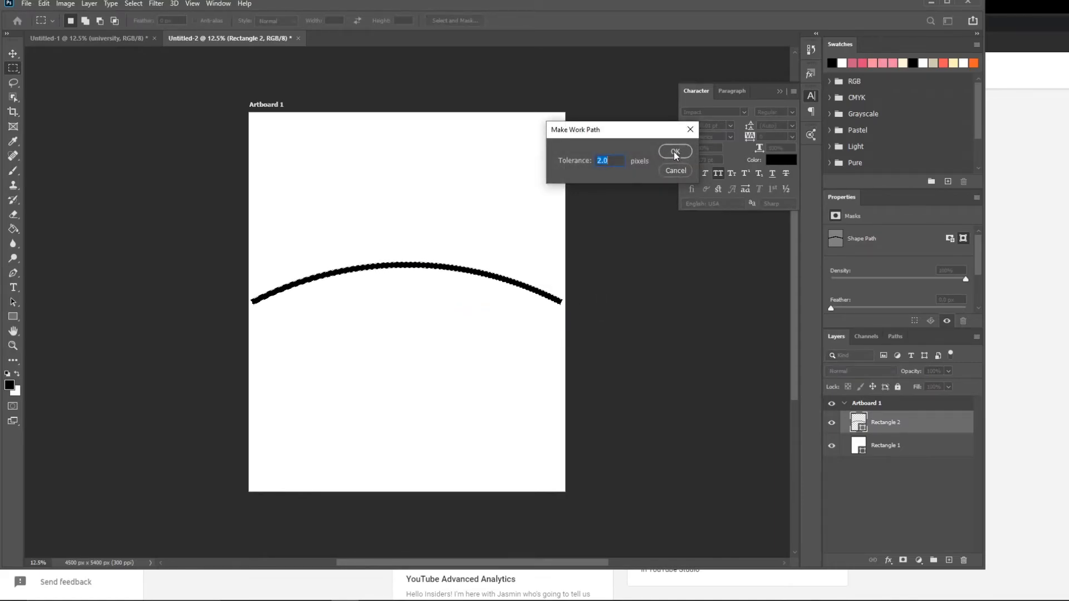
# Confirm the work path along the arched bar and enter -24 in the Character tracking field.
pyautogui.click(674, 152)
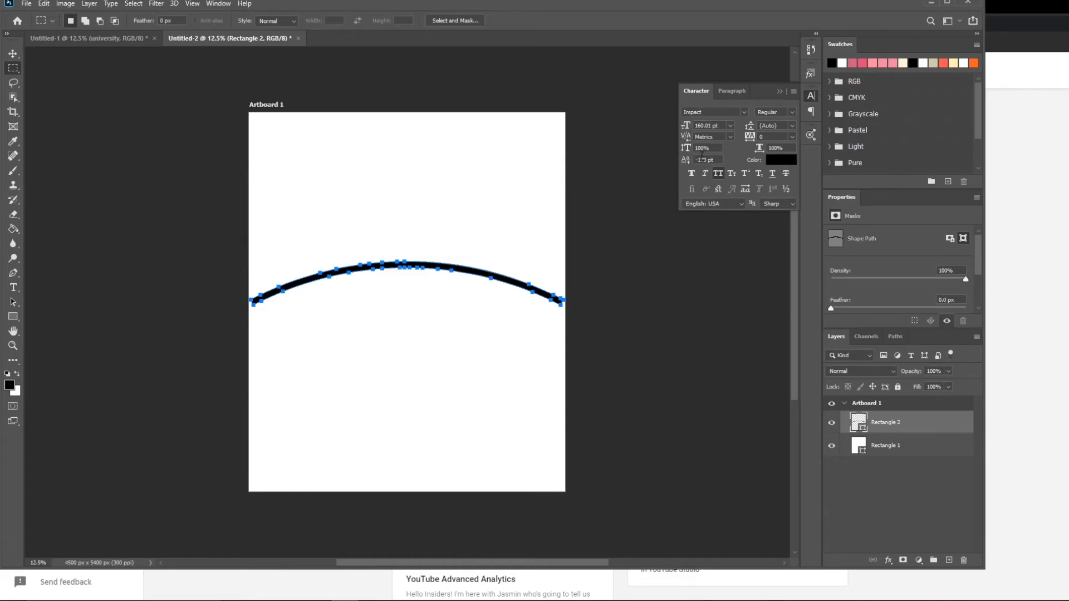
pyautogui.click(707, 159)
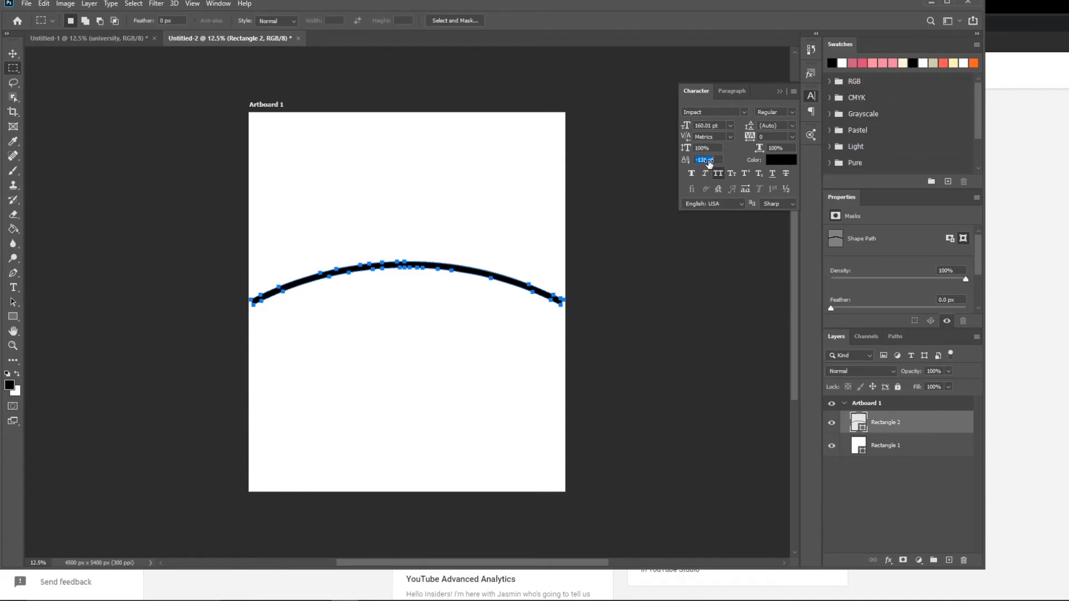
pyautogui.write('-24')
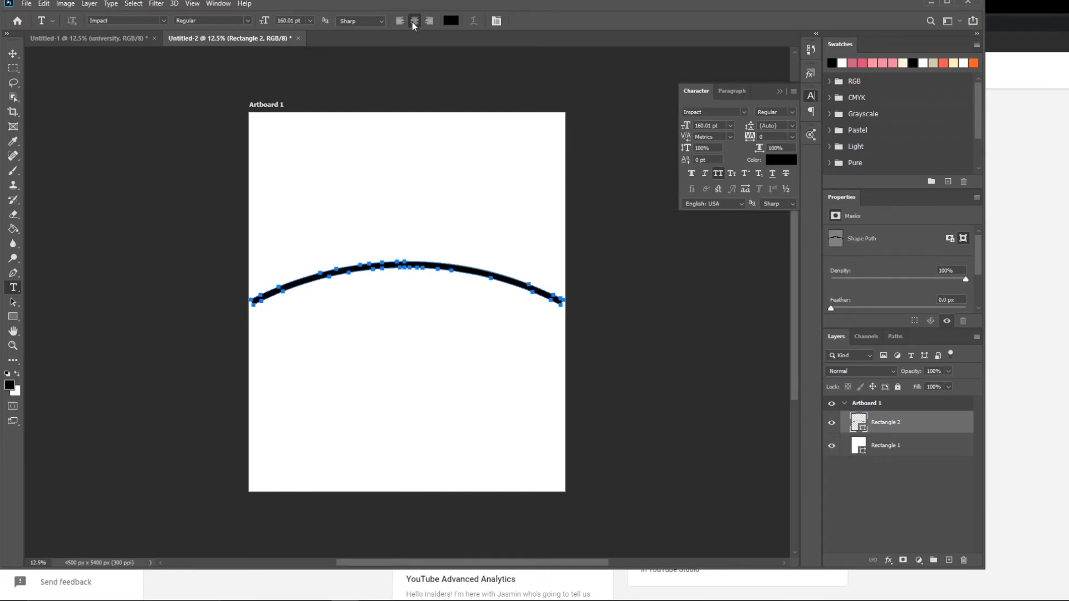
pyautogui.moveTo(402, 260)
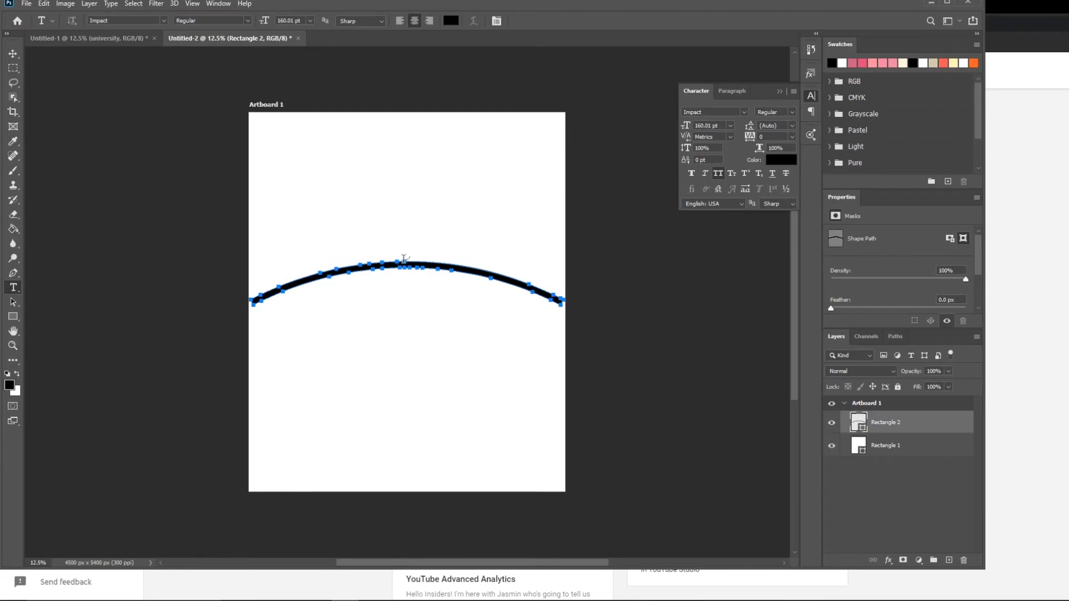
# Set the word CAMPING as type on the arc, starting at its top centre.
pyautogui.click(405, 265)
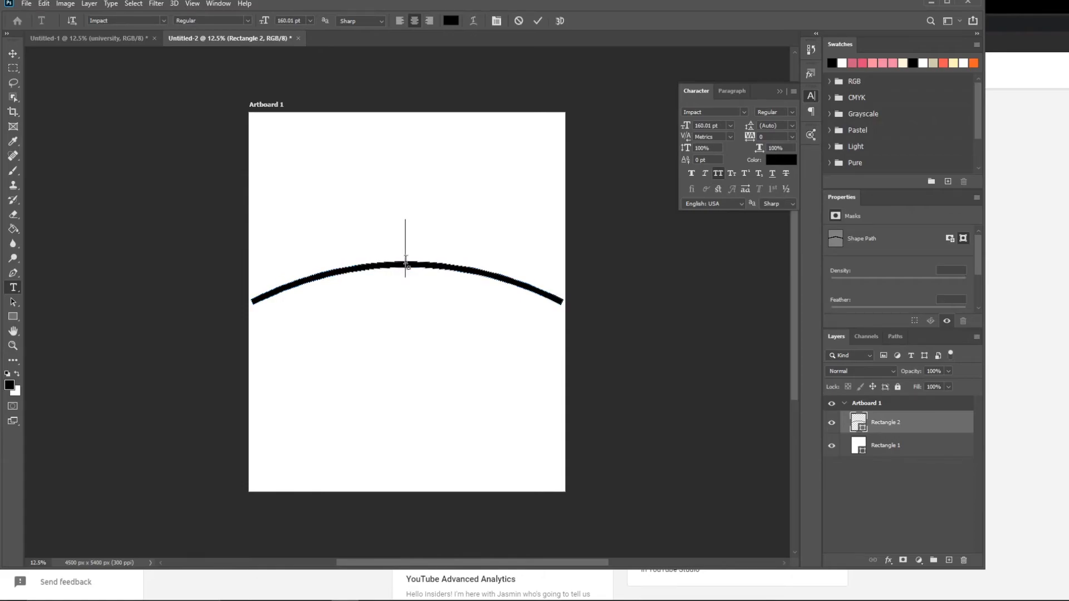
pyautogui.click(408, 266)
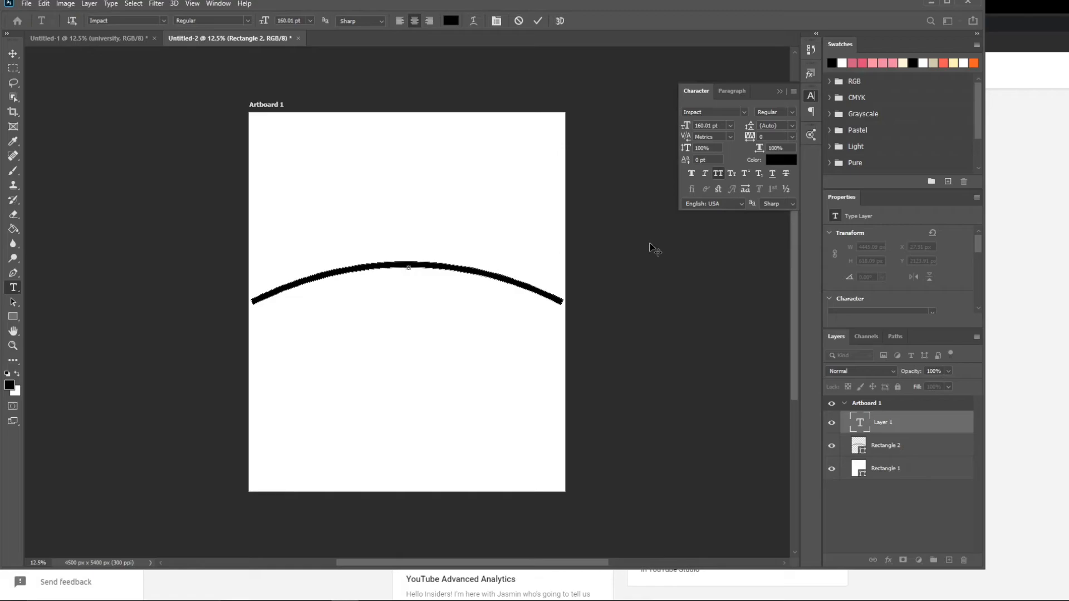
pyautogui.write('CAMPIN')
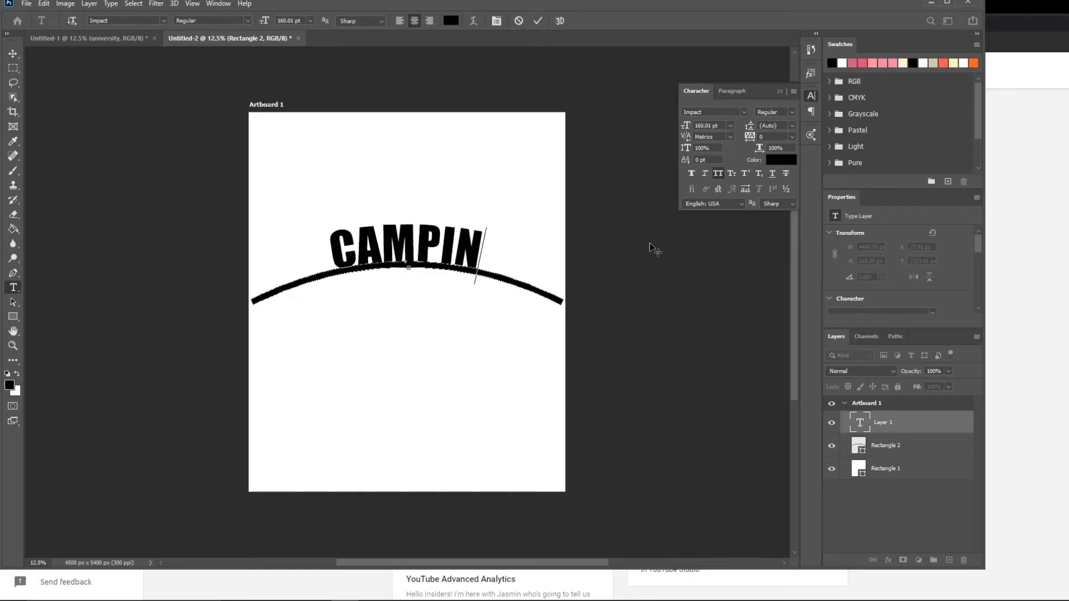
pyautogui.write('G')
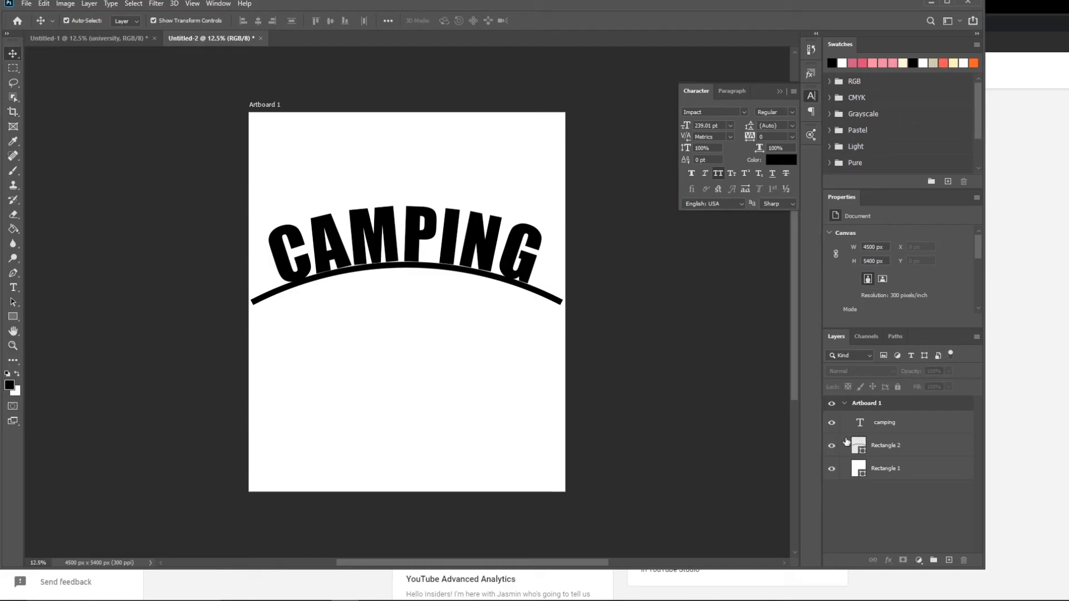
# With the bar hidden, shift CAMPING up near the artboard top, then reveal the bar again.
pyautogui.click(830, 446)
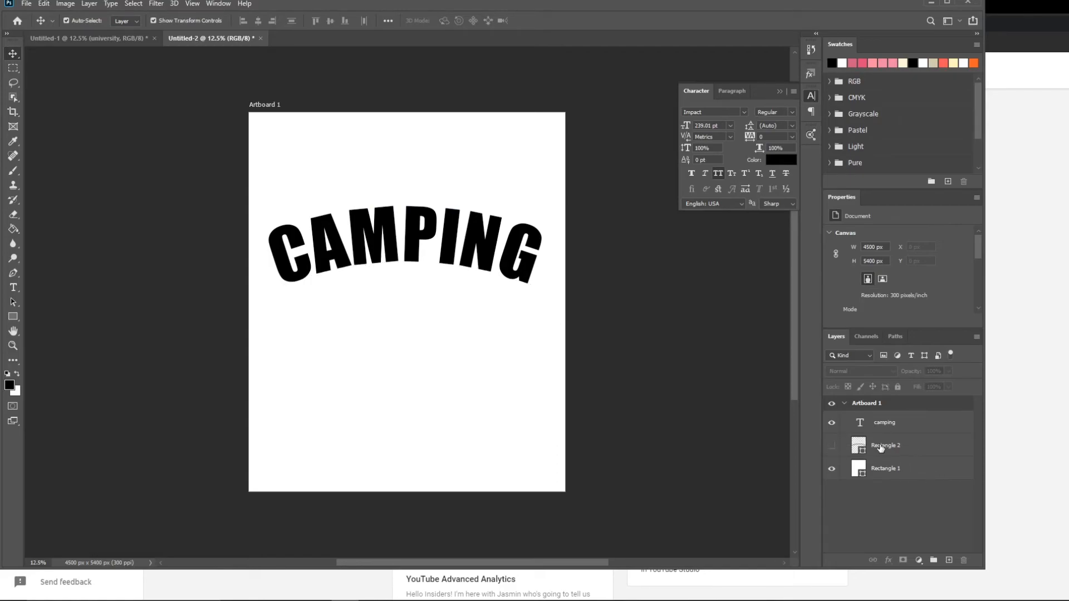
pyautogui.moveTo(925, 452)
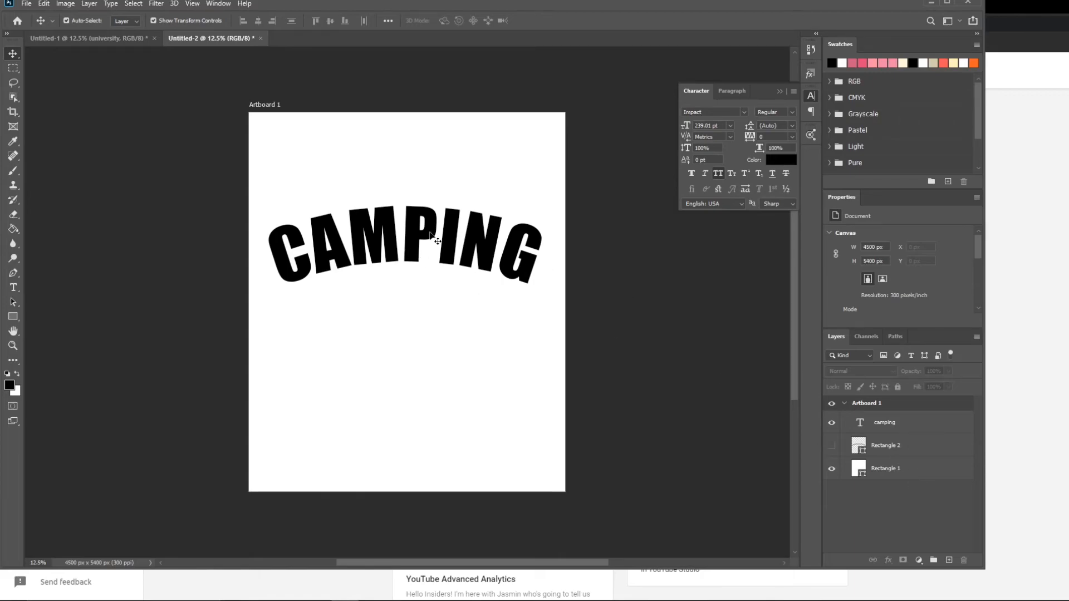
pyautogui.moveTo(434, 245); pyautogui.dragTo(411, 180)
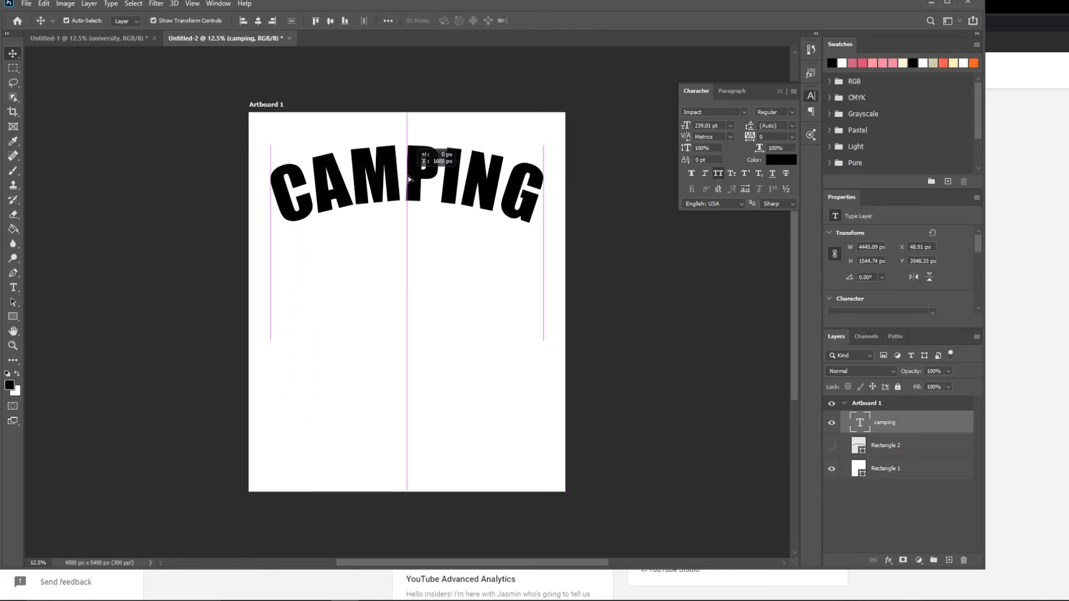
pyautogui.click(885, 446)
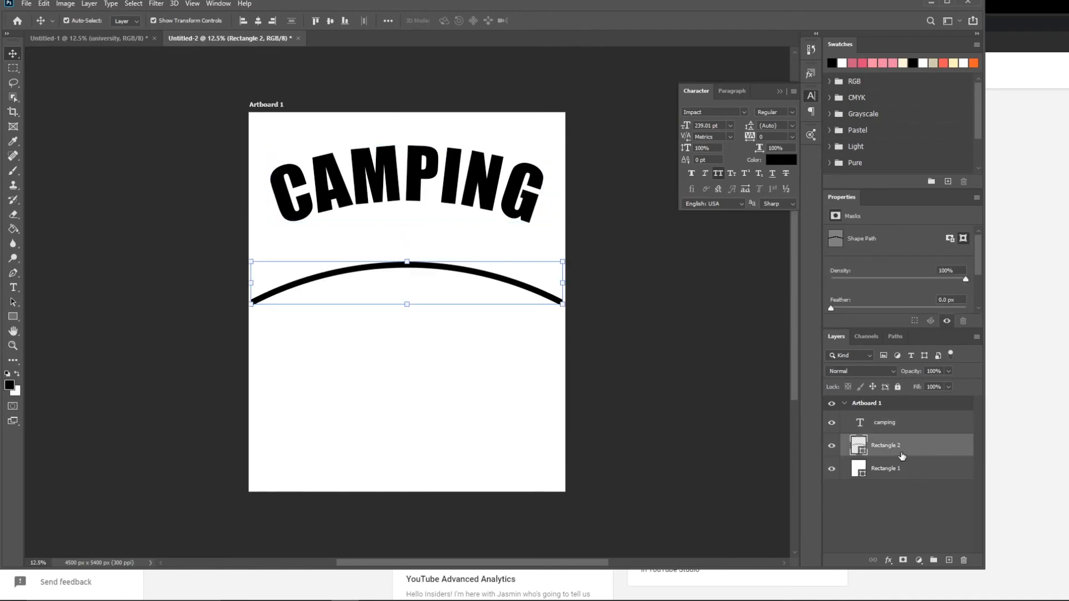
pyautogui.moveTo(898, 453)
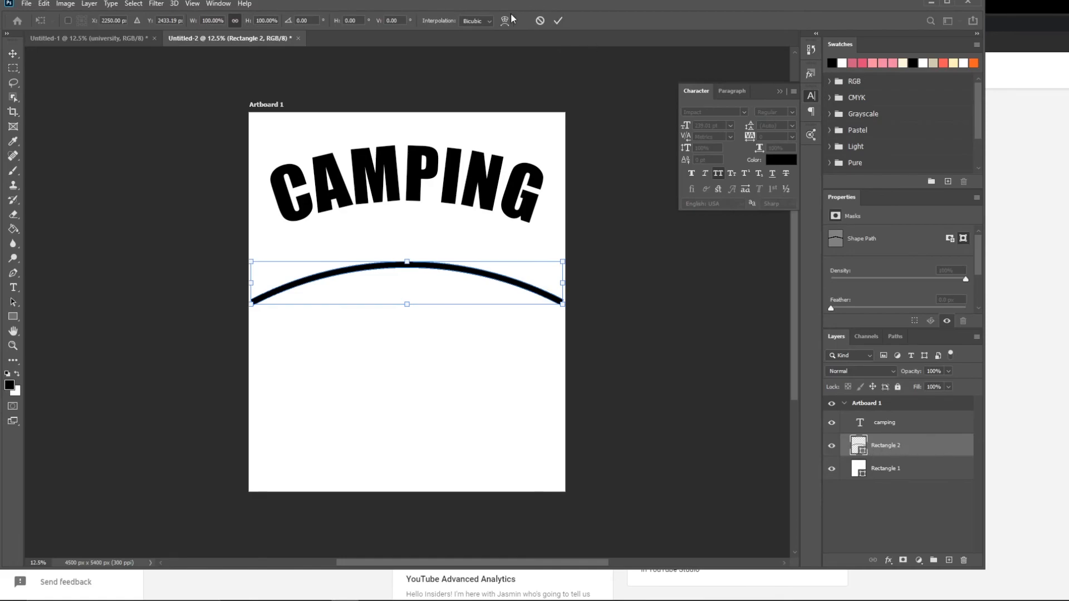
# Switch the bar's Free Transform to Warp and choose the Arc shape for the sagging bend.
pyautogui.click(504, 20)
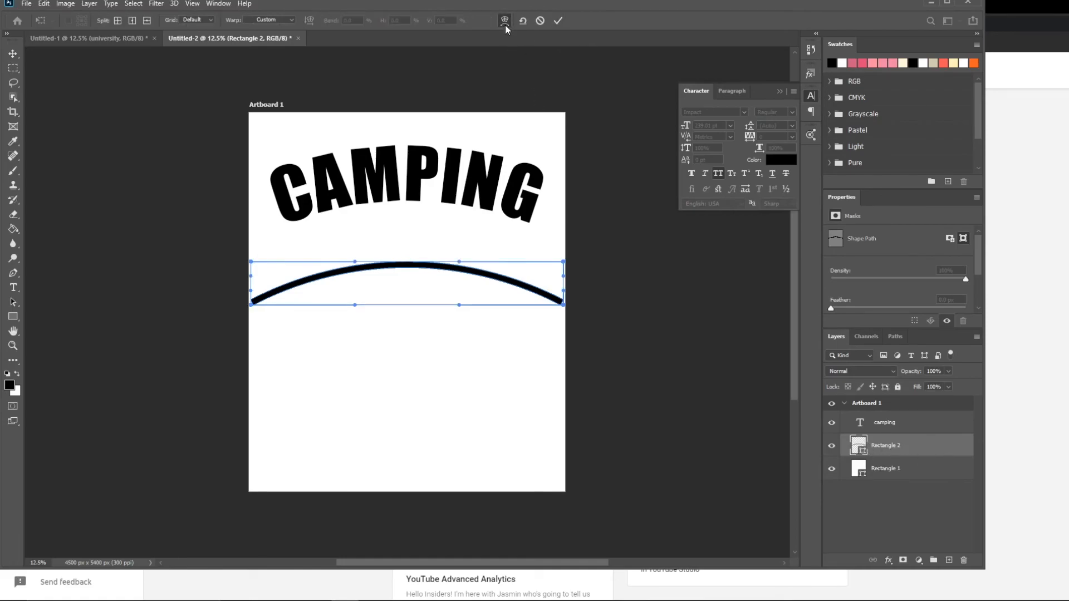
pyautogui.click(270, 19)
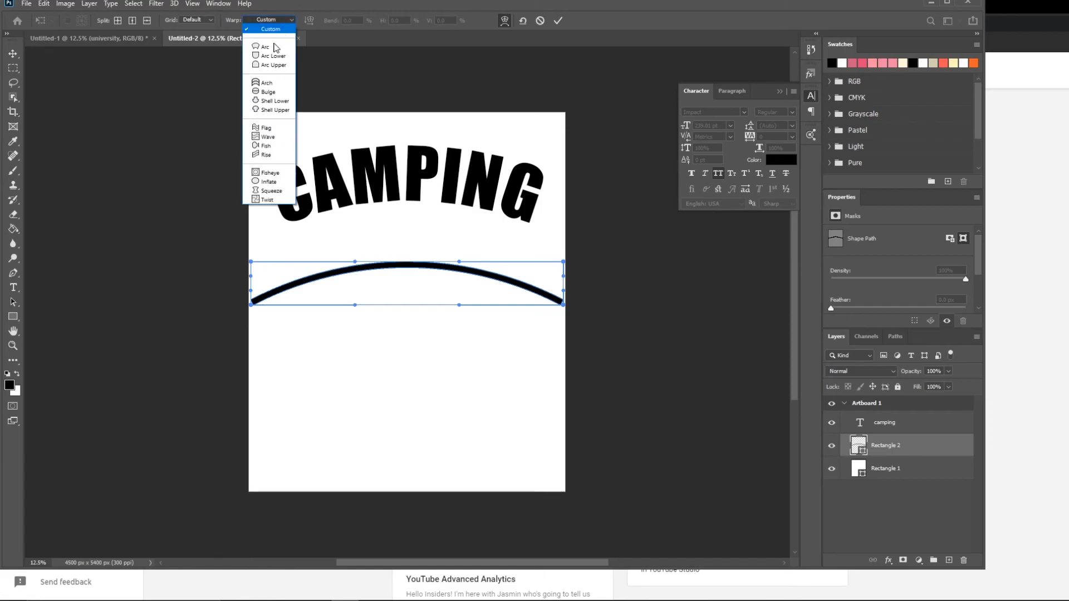
pyautogui.click(265, 46)
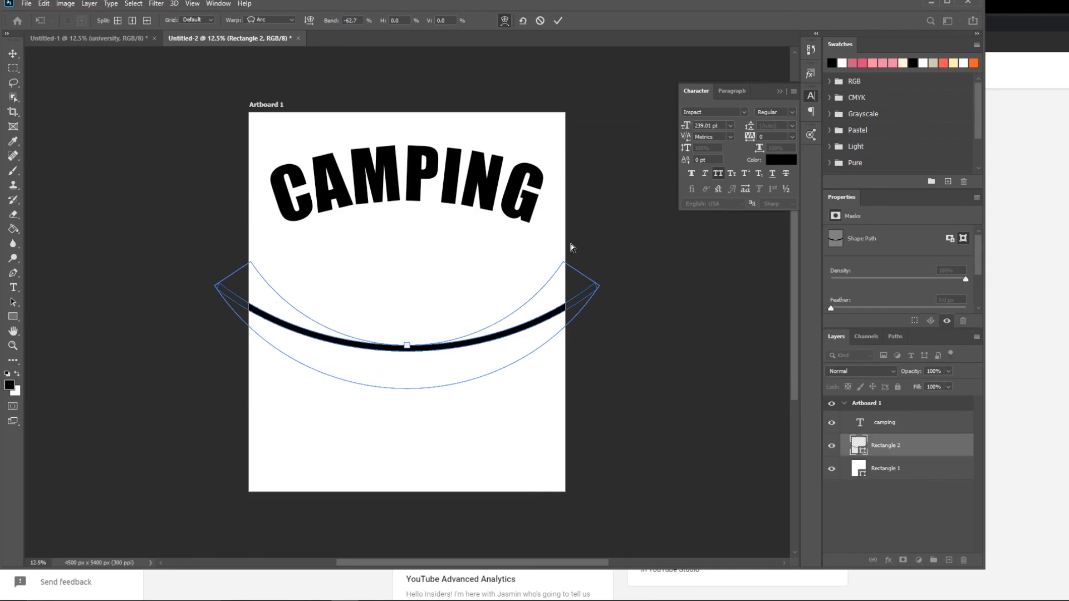
pyautogui.moveTo(382, 366)
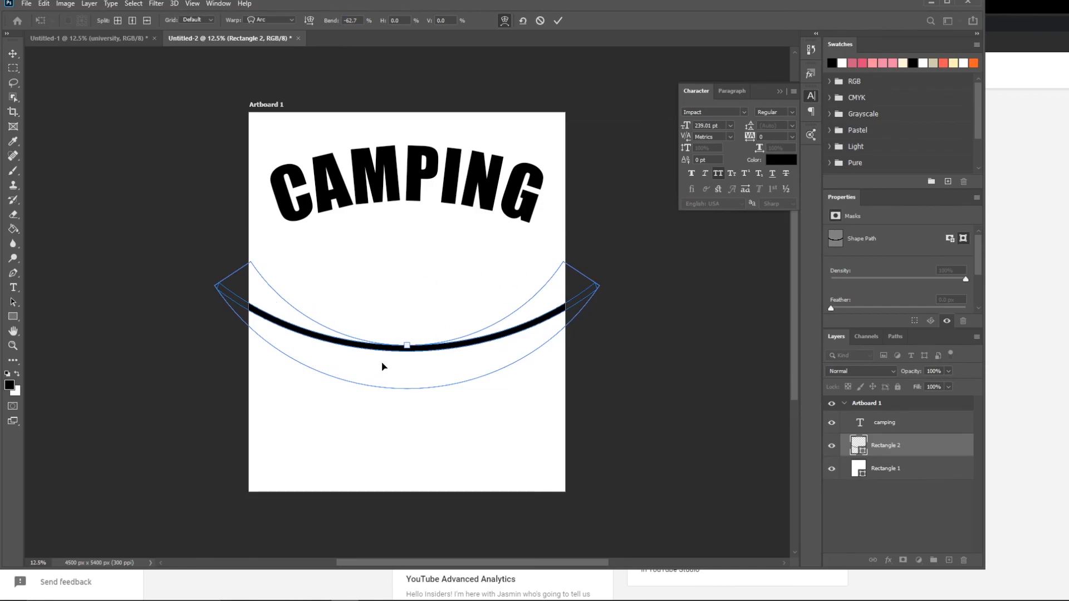